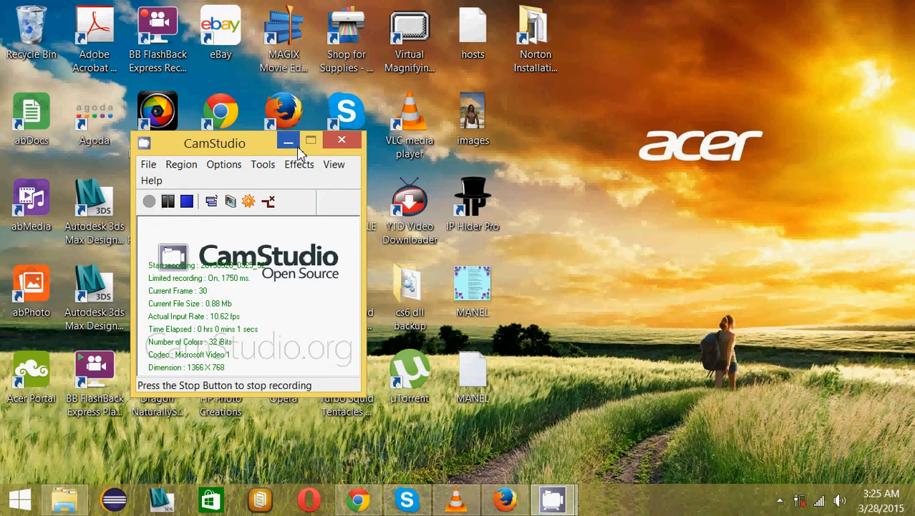
# Step: Minimize the CamStudio recorder window to clear the desktop
pyautogui.click(288, 141)
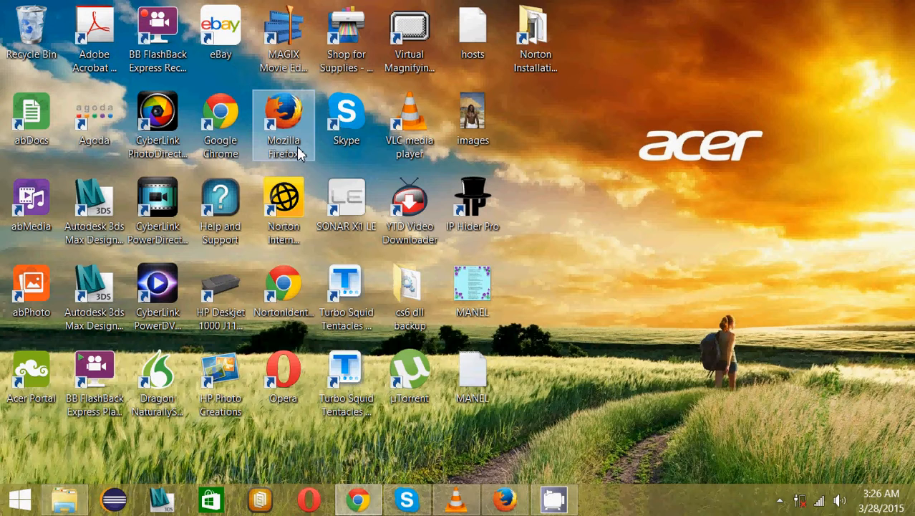
pyautogui.moveTo(289, 143)
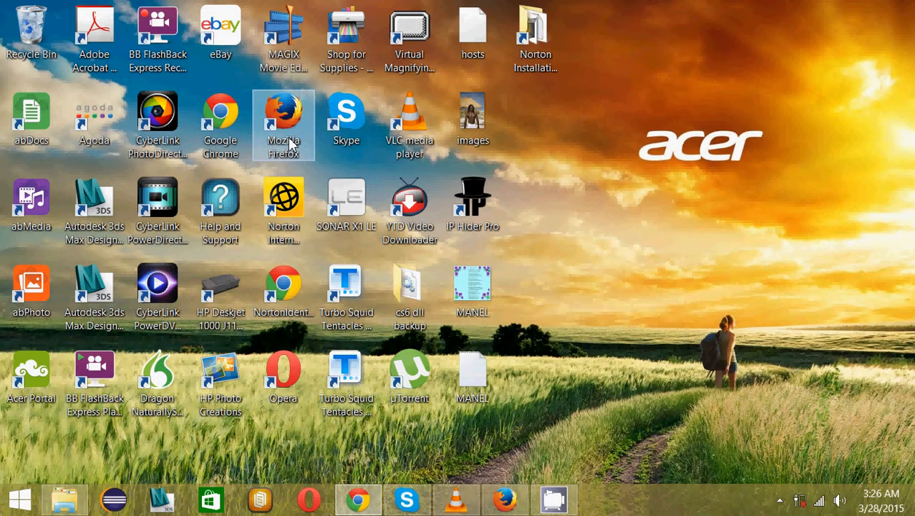
# Step: Launch Firefox and search Google for 'free elite proxy list USA'
pyautogui.doubleClick(284, 122)
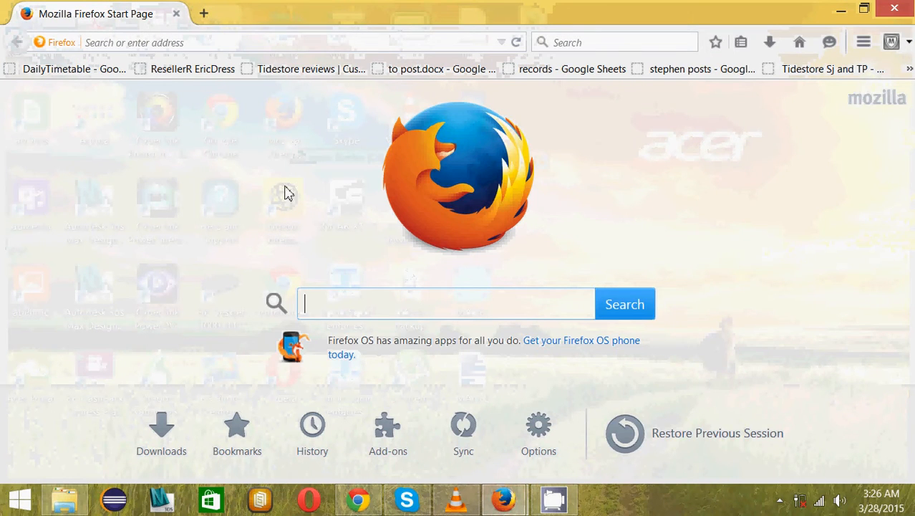
pyautogui.moveTo(299, 182)
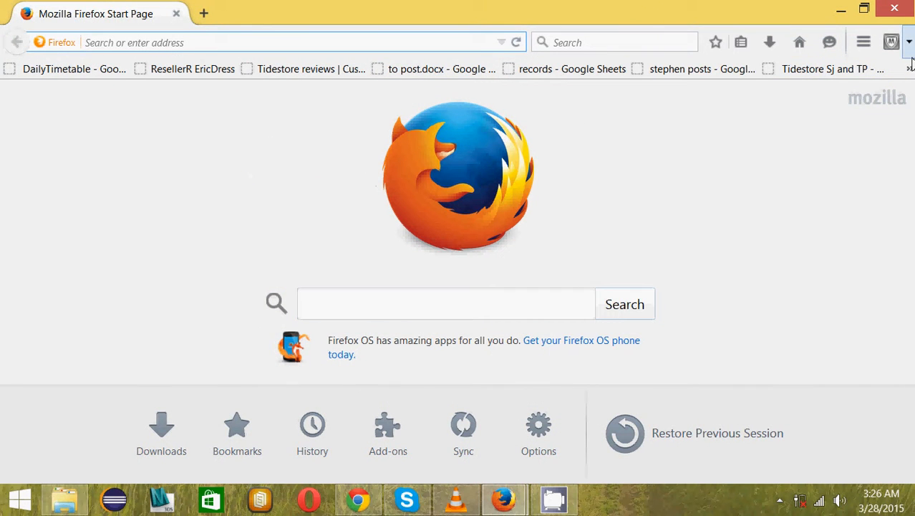
pyautogui.moveTo(910, 67)
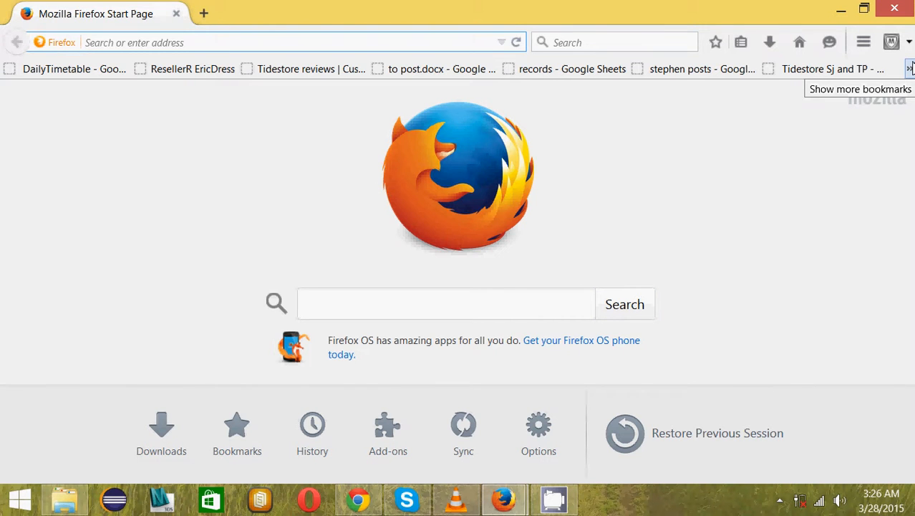
pyautogui.write('free elite')
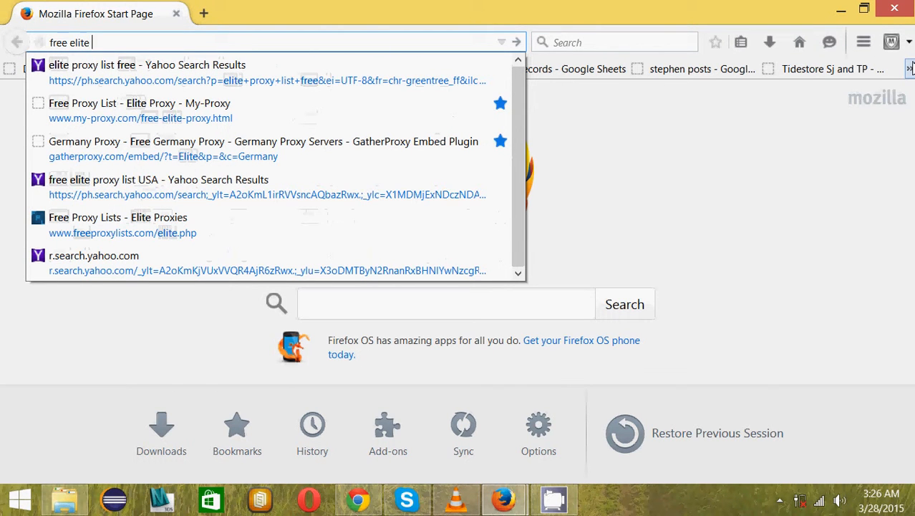
pyautogui.write('proxy')
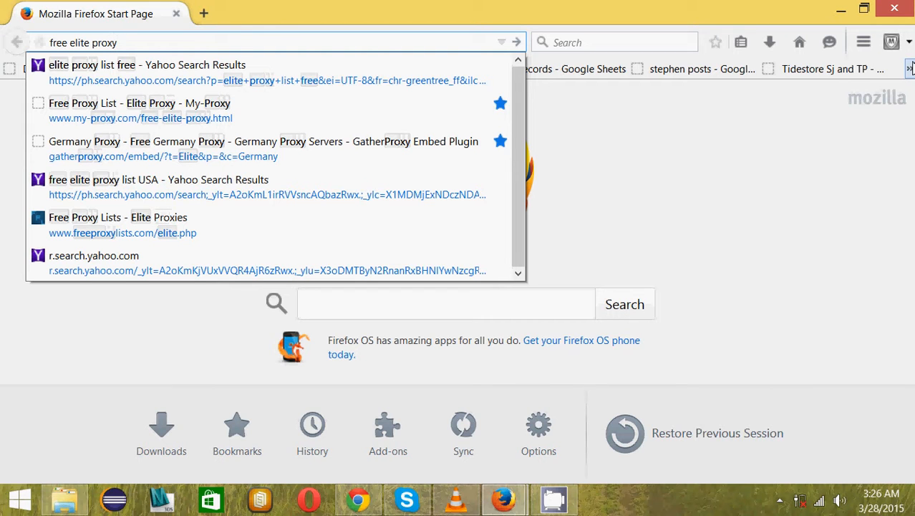
pyautogui.write('list')
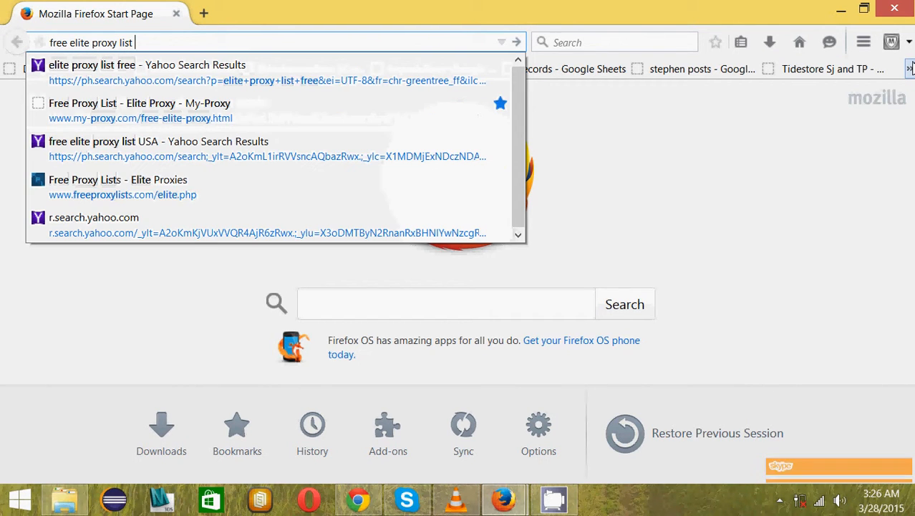
pyautogui.write('USA')
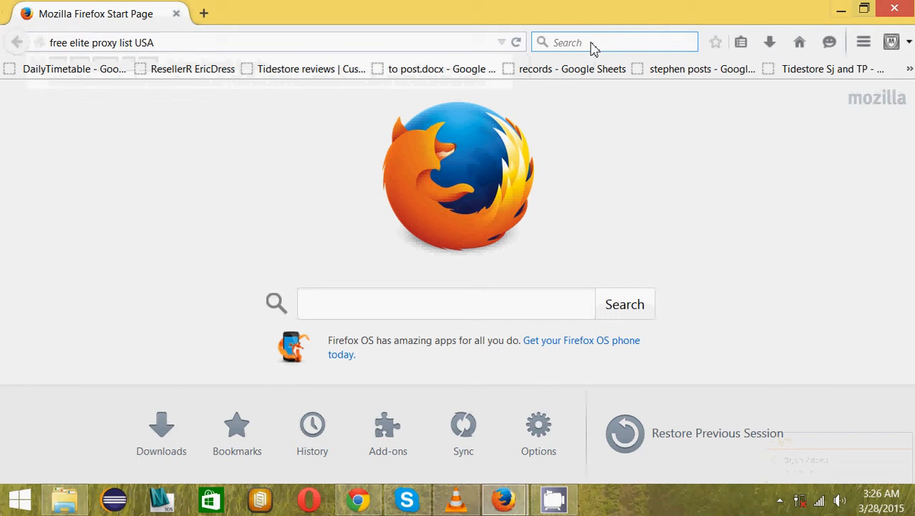
pyautogui.click(613, 43)
pyautogui.write('free elite proxy list USA')
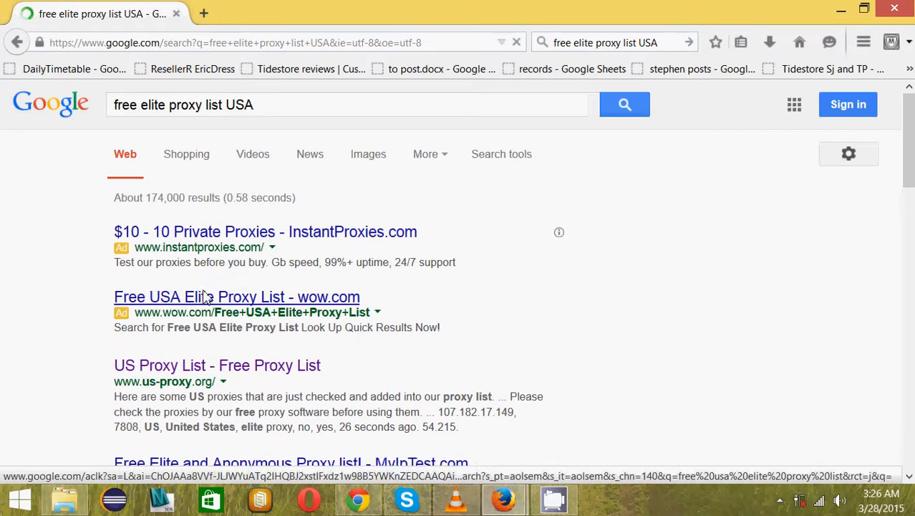
# Step: Open the US Proxy List, MyIpTest and My-Proxy results in new tabs
pyautogui.scroll(-3)
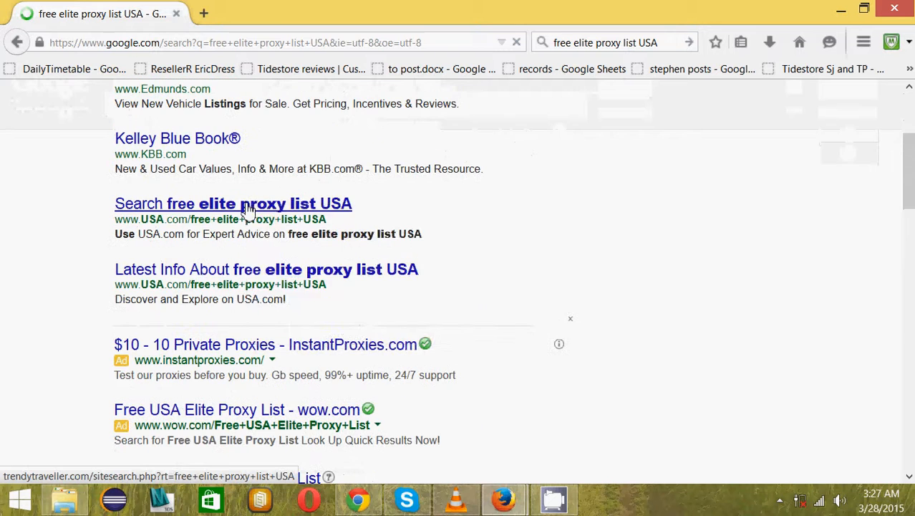
pyautogui.rightClick(246, 203)
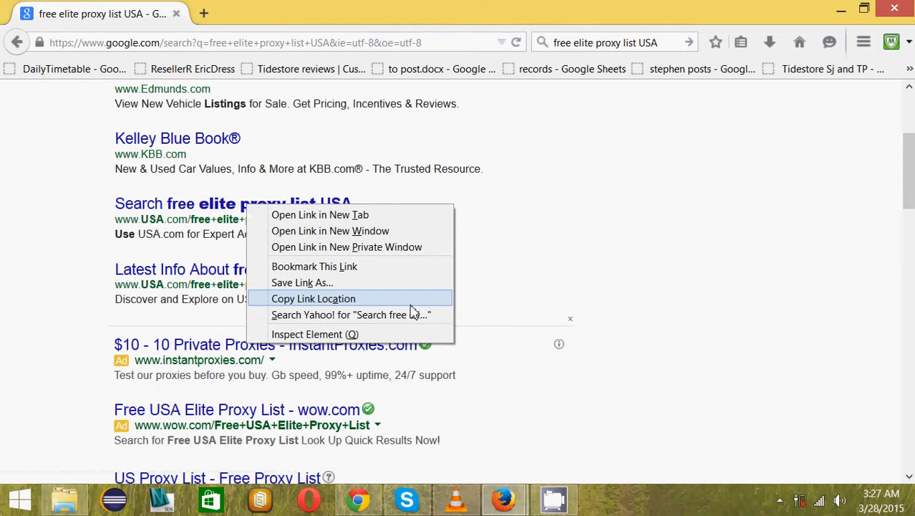
pyautogui.scroll(-3)
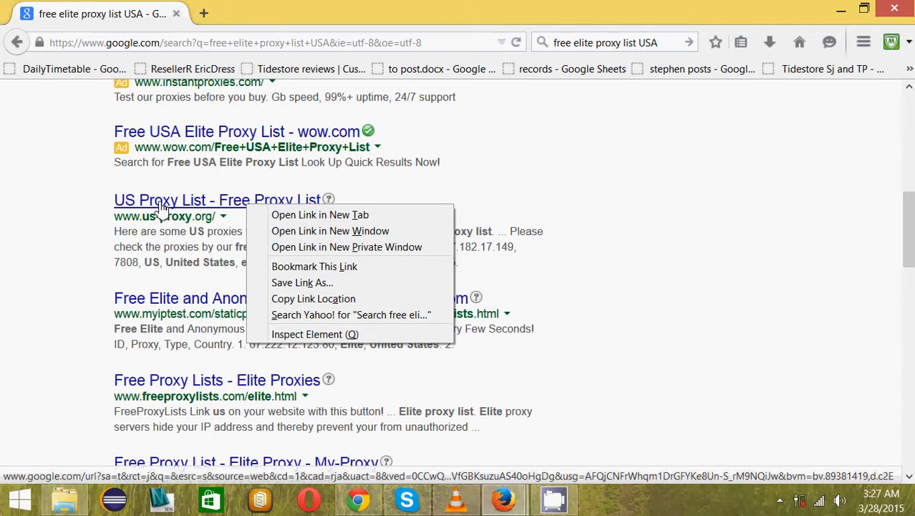
pyautogui.click(321, 215)
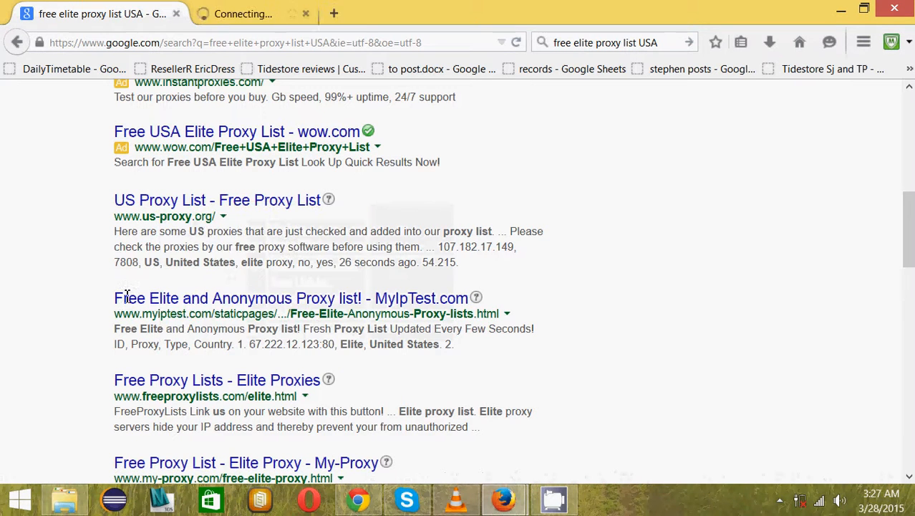
pyautogui.rightClick(292, 298)
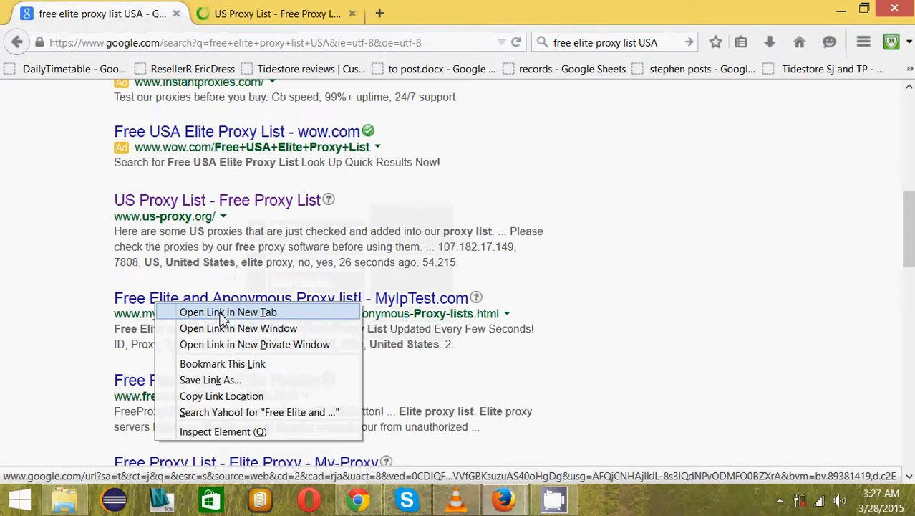
pyautogui.click(230, 312)
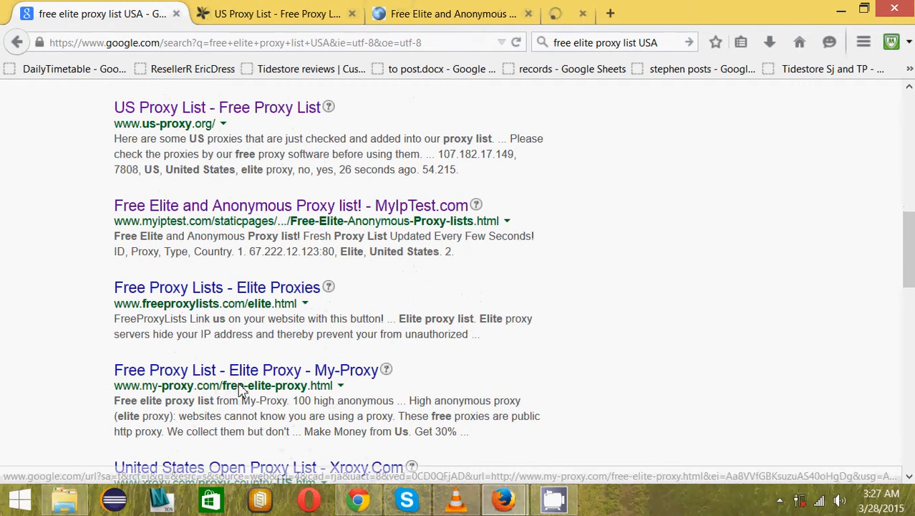
pyautogui.click(265, 14)
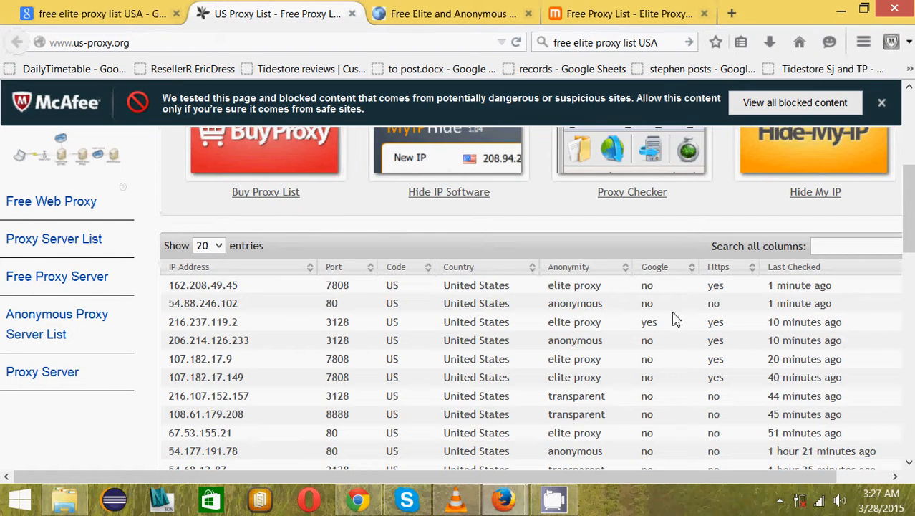
# Step: Sort the US proxy table by anonymity, then review the MyIpTest elite proxy list
pyautogui.click(567, 267)
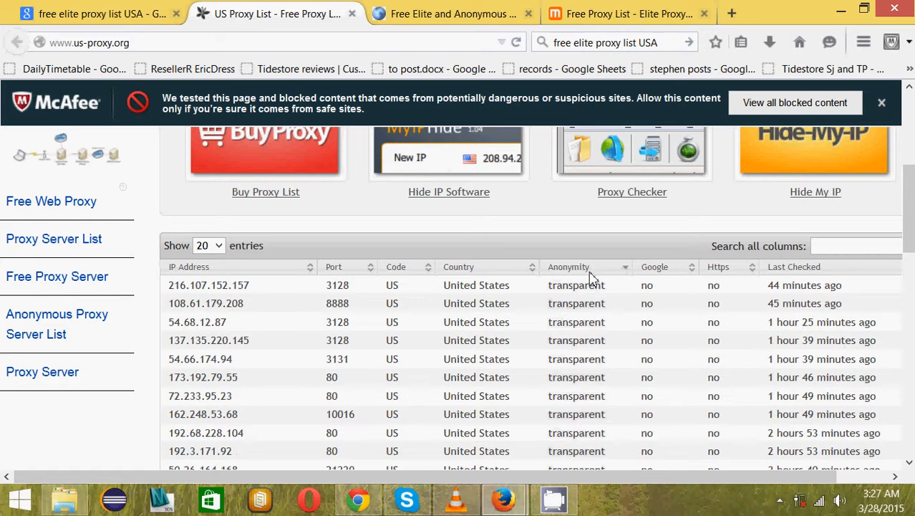
pyautogui.click(567, 267)
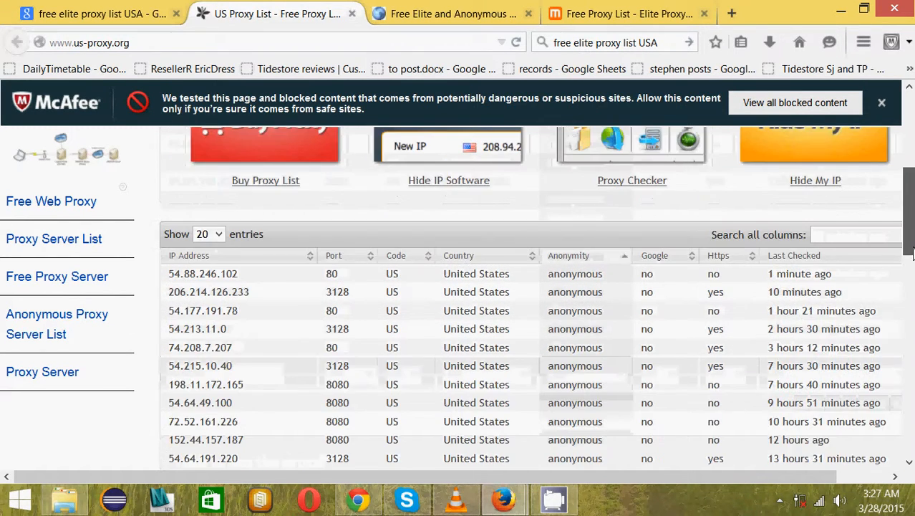
pyautogui.scroll(-3)
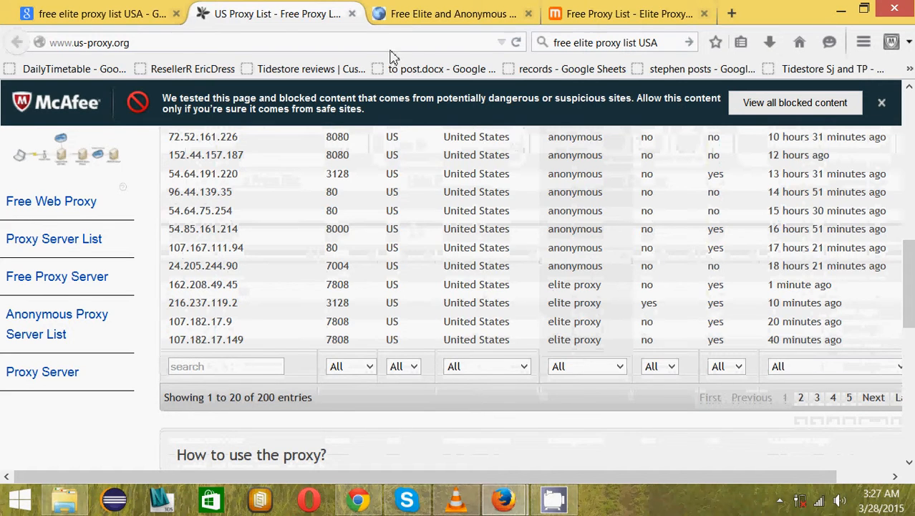
pyautogui.click(451, 14)
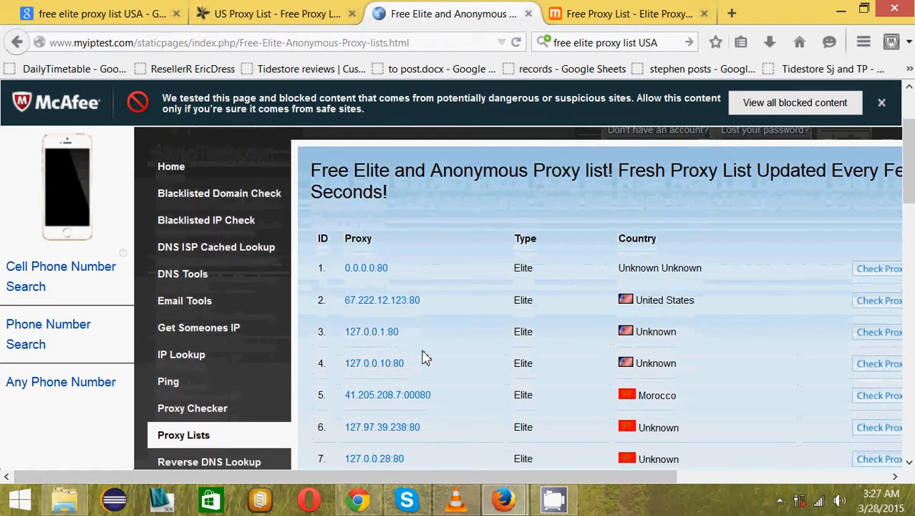
pyautogui.scroll(-3)
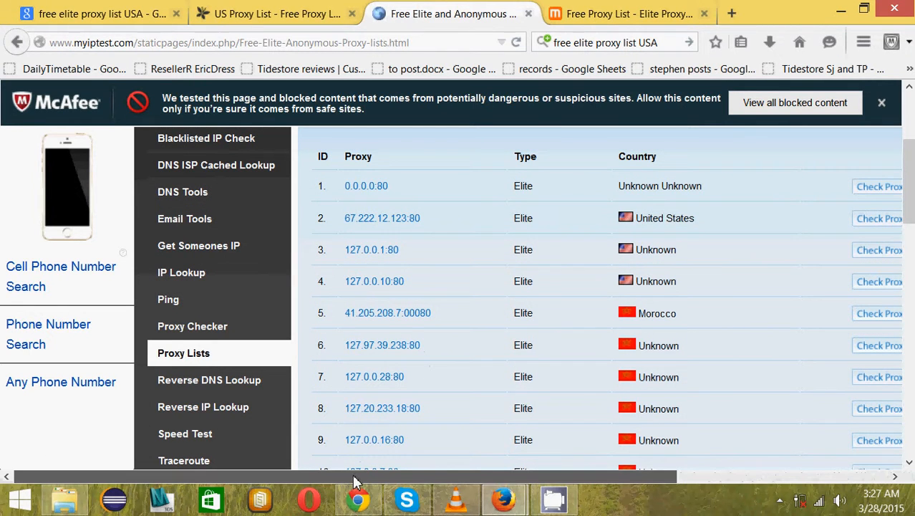
pyautogui.hscroll(3)
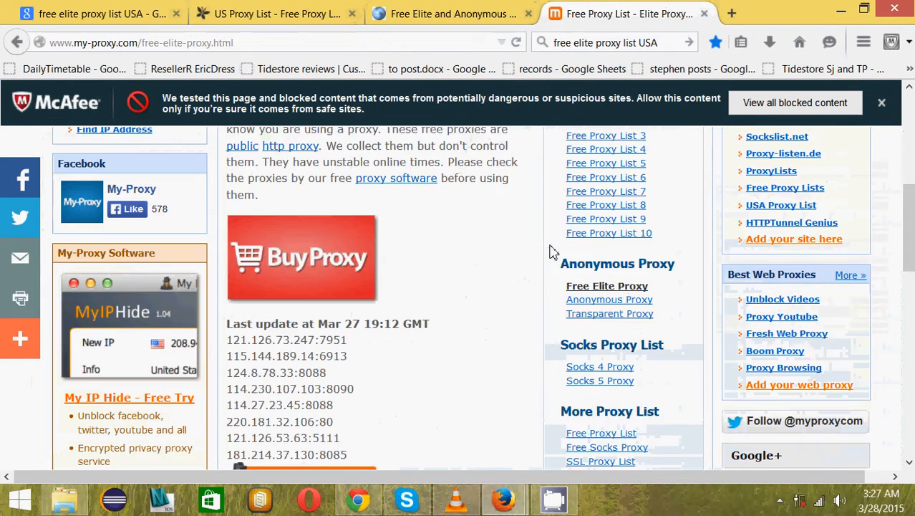
pyautogui.scroll(-3)
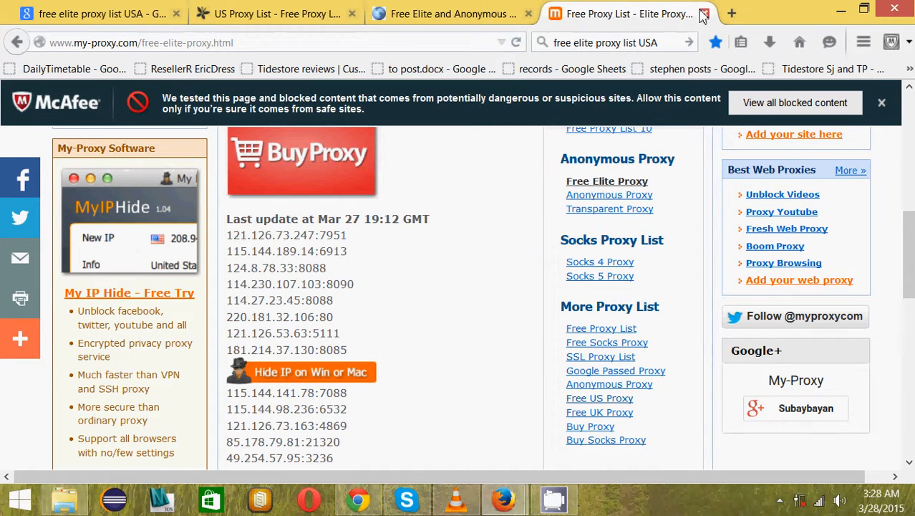
# Step: Close the My-Proxy page and return to the remaining proxy-list tabs
pyautogui.click(702, 14)
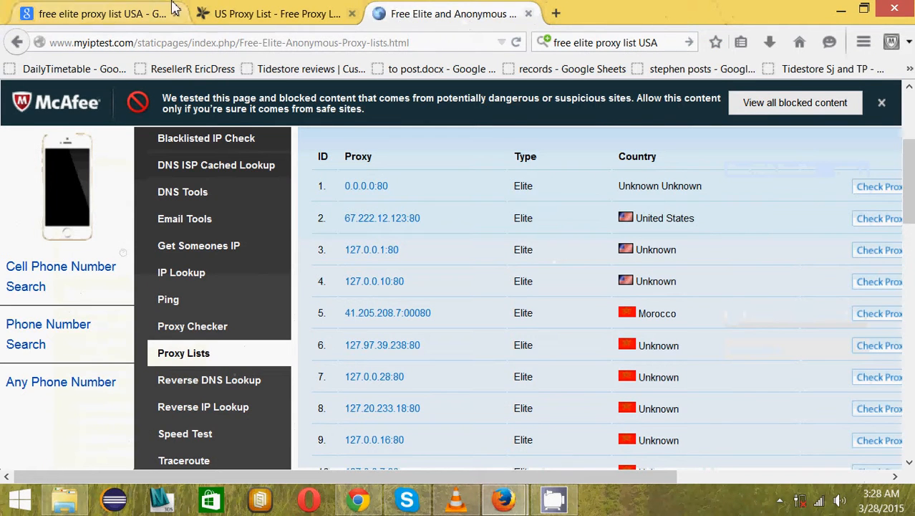
pyautogui.click(101, 12)
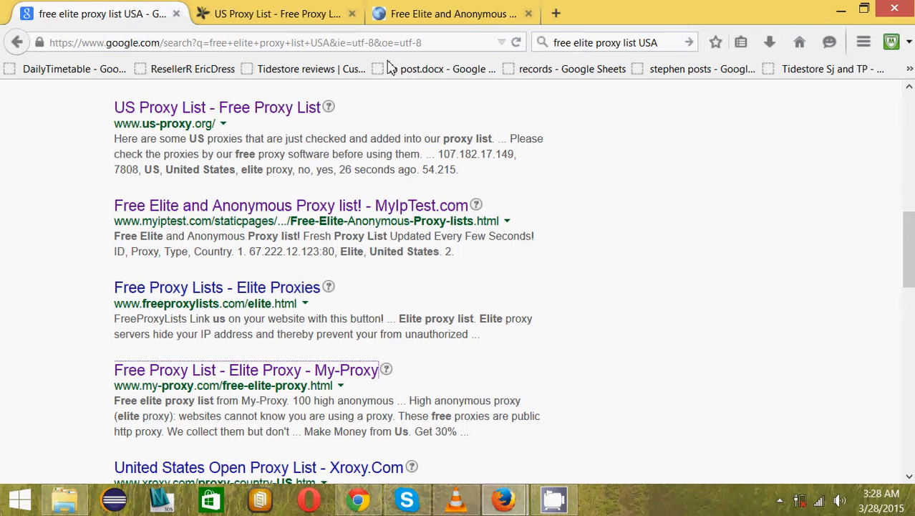
pyautogui.click(275, 15)
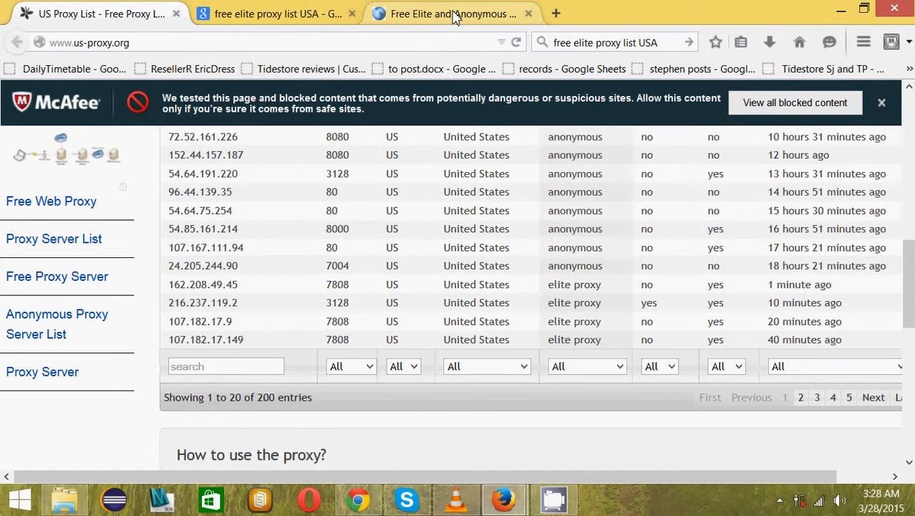
pyautogui.click(275, 14)
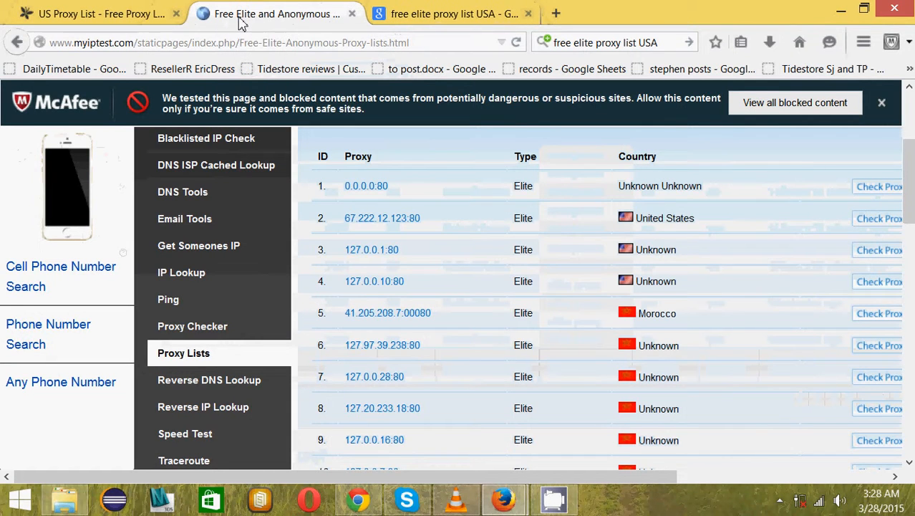
pyautogui.moveTo(433, 68)
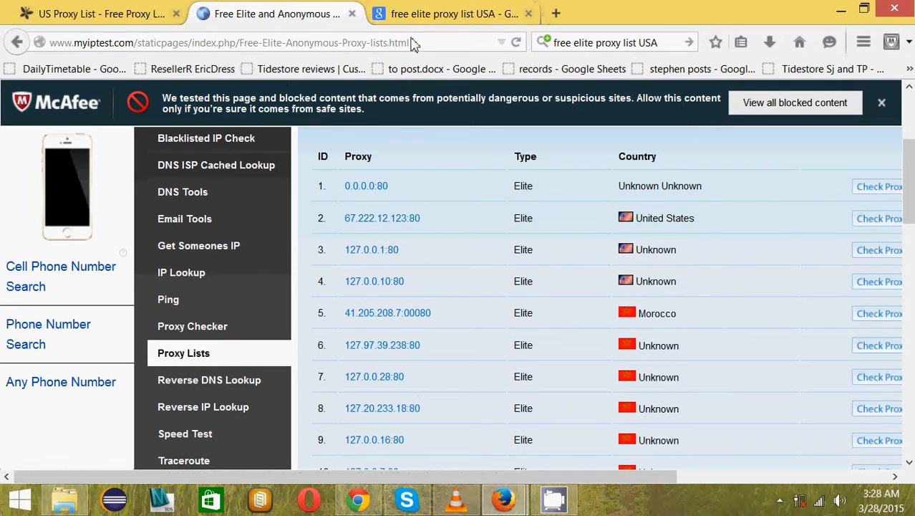
pyautogui.moveTo(275, 74)
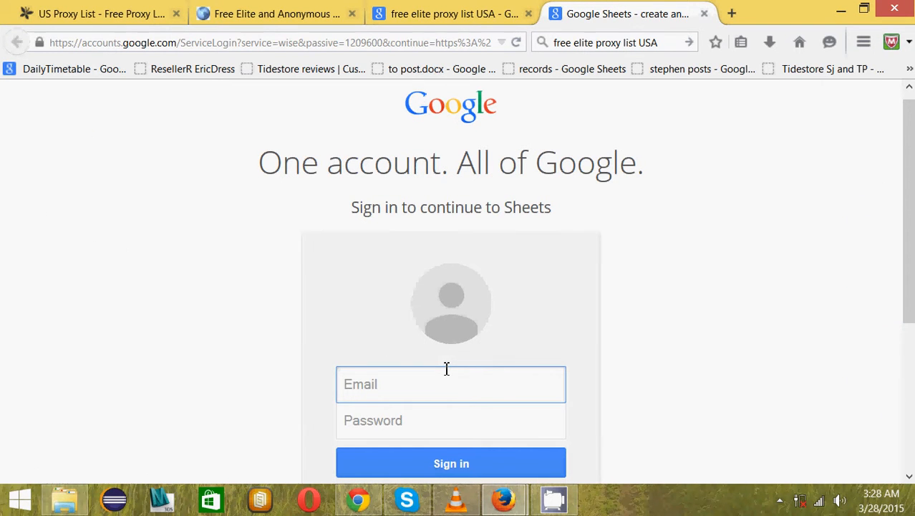
# Step: Sign in to Google with the account email and password to load DailyTimetable
pyautogui.write('linderson92')
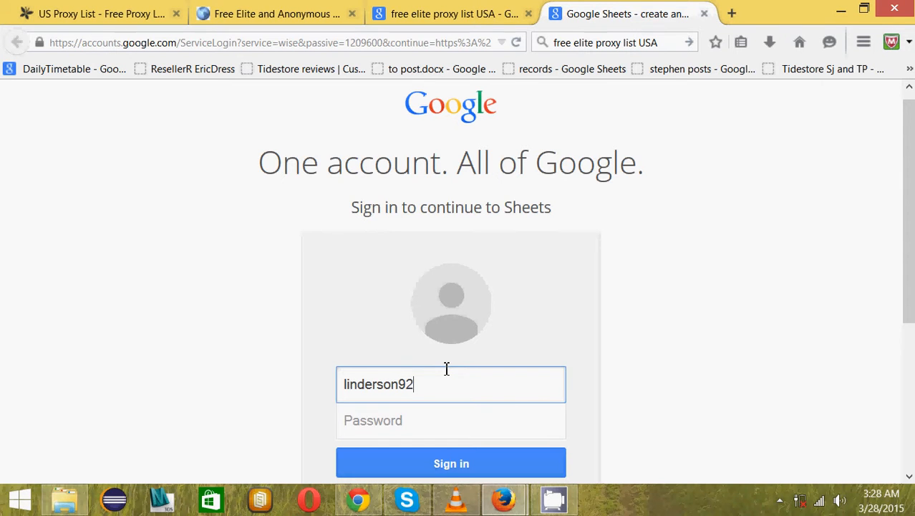
pyautogui.write('••')
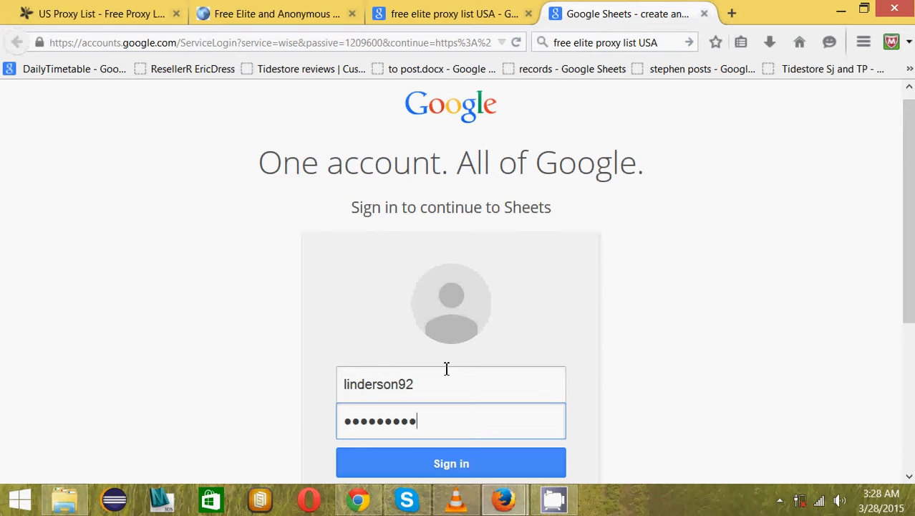
pyautogui.click(451, 463)
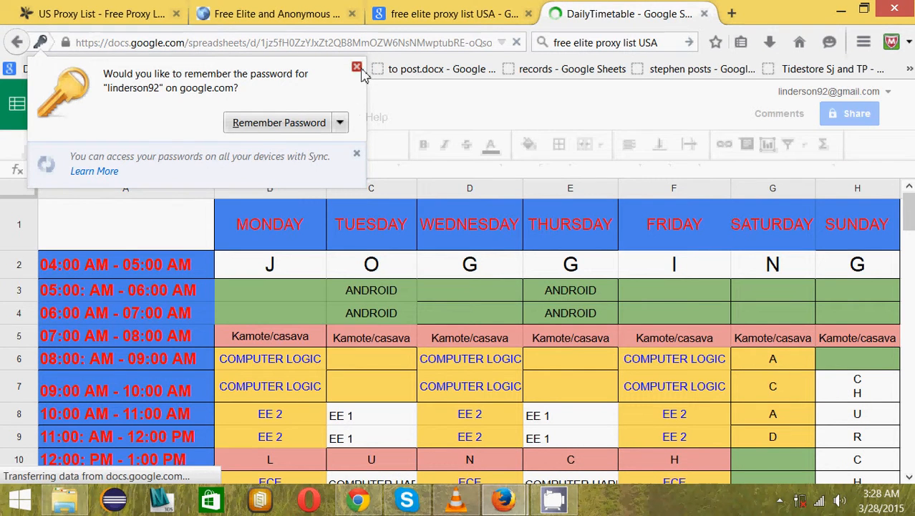
# Step: Decline saving the password, scroll to the empty rows near row 55, and start a new tab
pyautogui.click(356, 68)
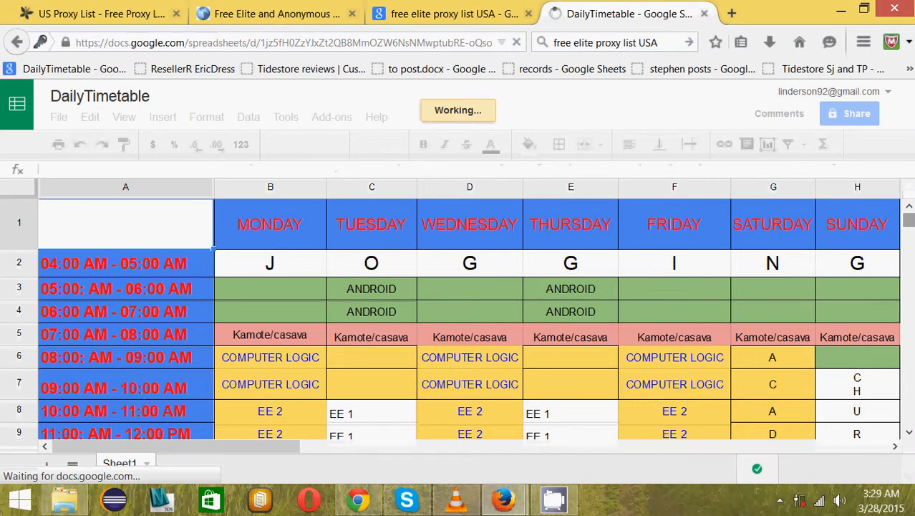
pyautogui.scroll(-3)
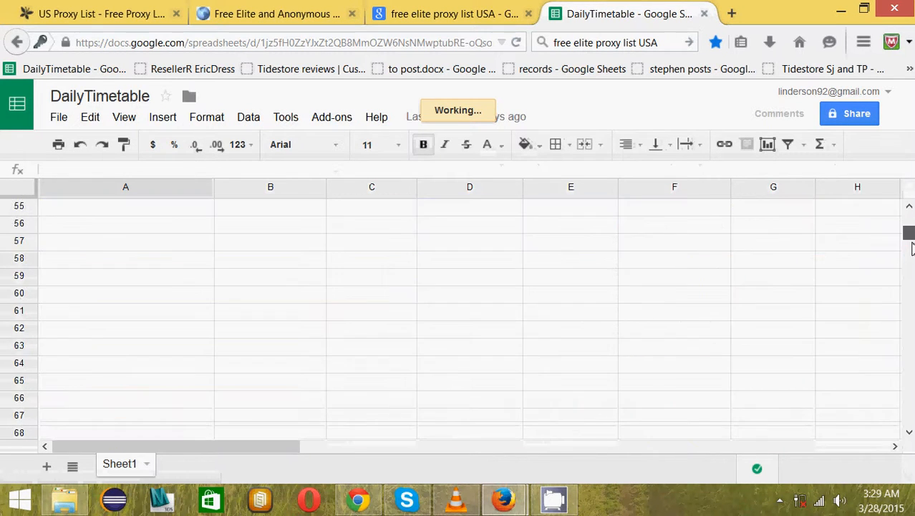
pyautogui.scroll(-3)
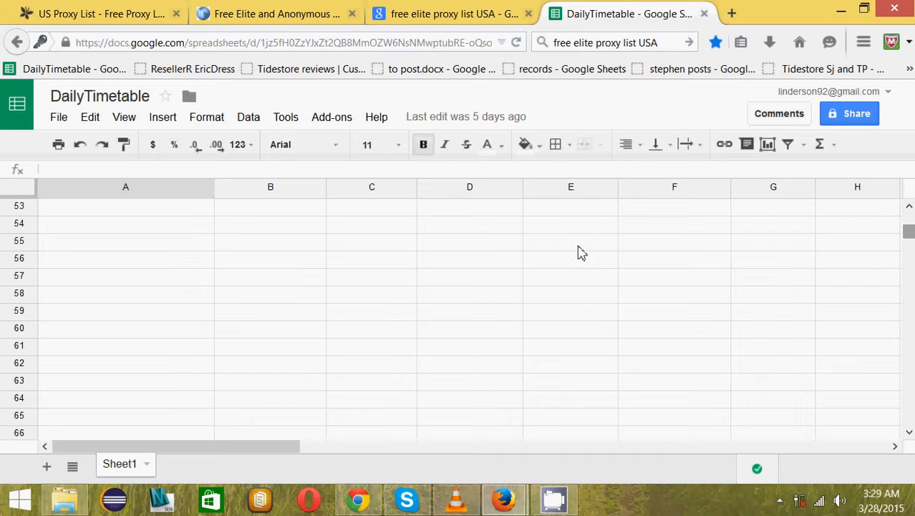
pyautogui.click(275, 14)
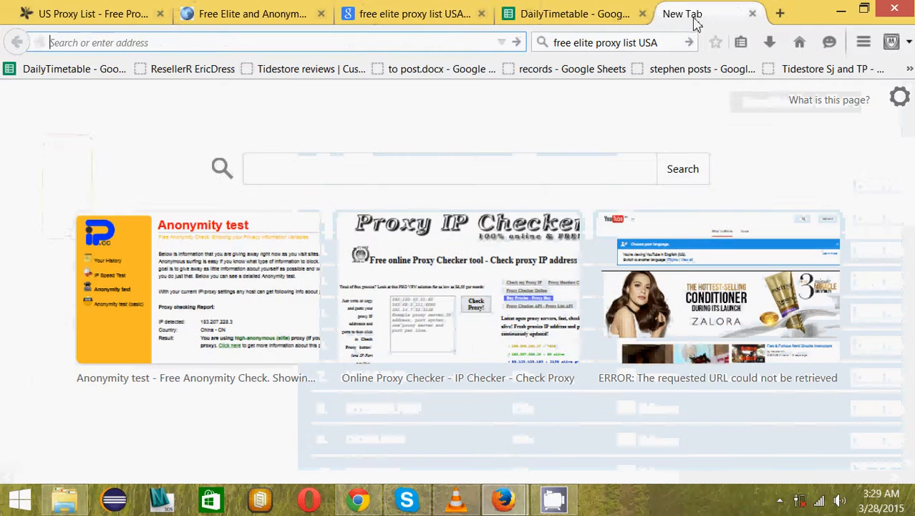
pyautogui.moveTo(444, 295)
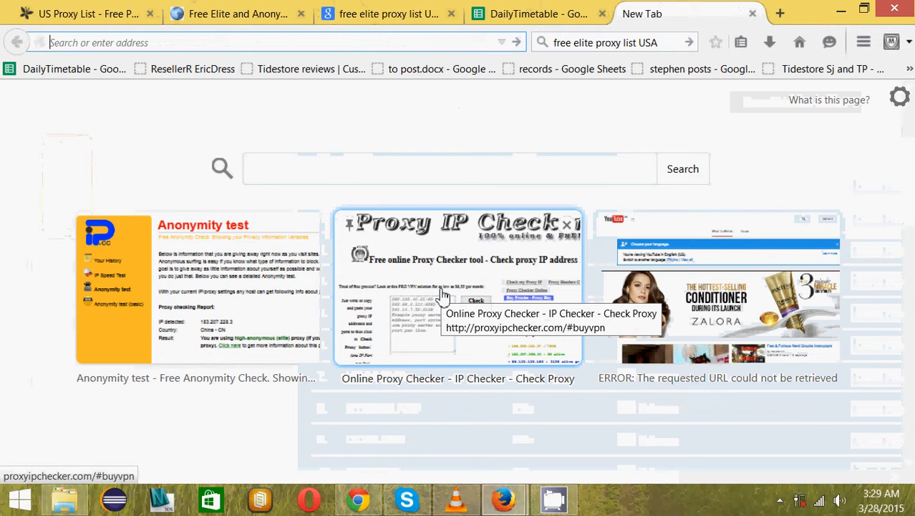
# Step: Open the Proxy IP Checker site, close the blank and search tabs, return to US Proxy List
pyautogui.click(458, 294)
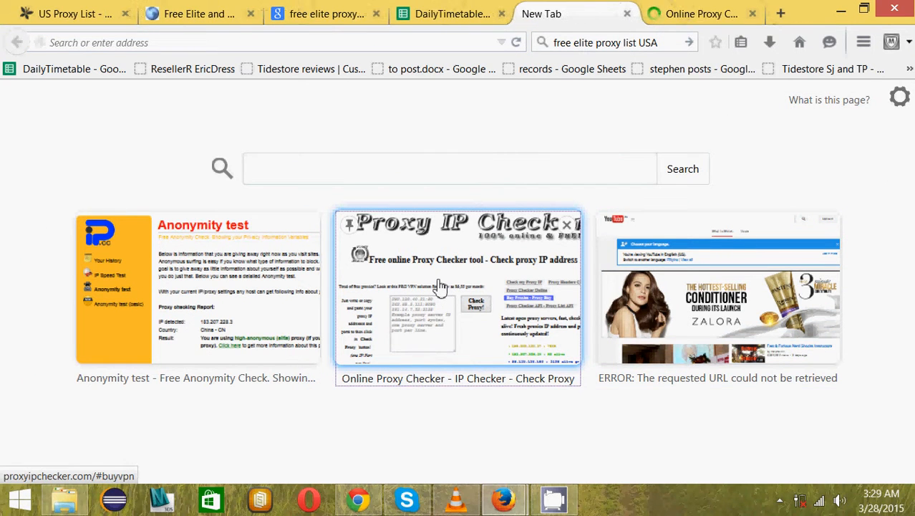
pyautogui.click(459, 289)
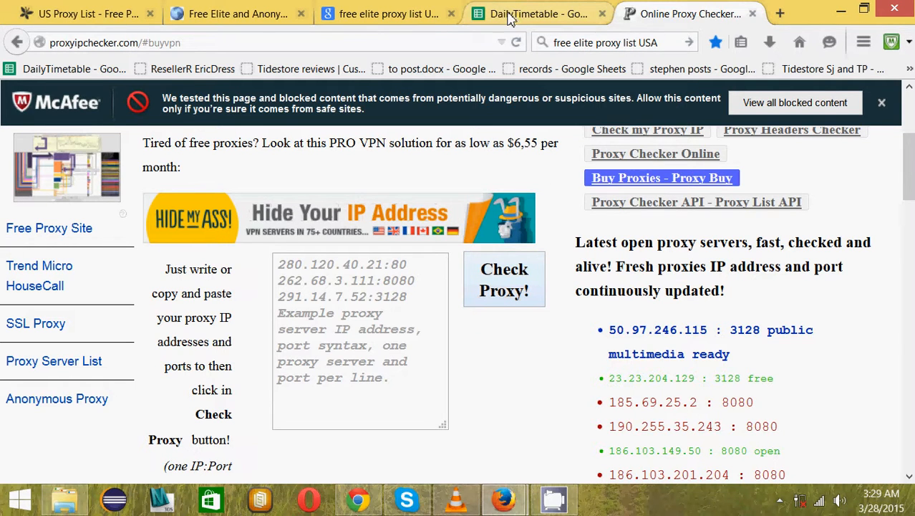
pyautogui.click(238, 15)
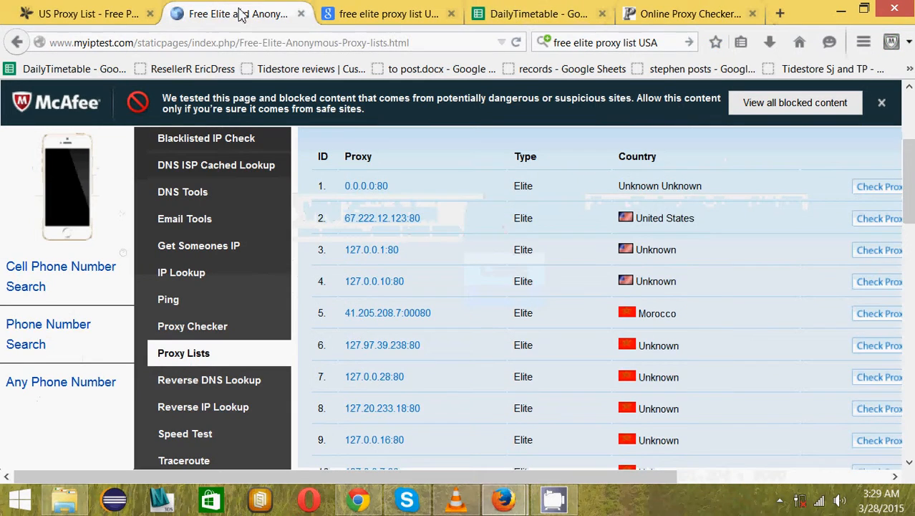
pyautogui.click(390, 14)
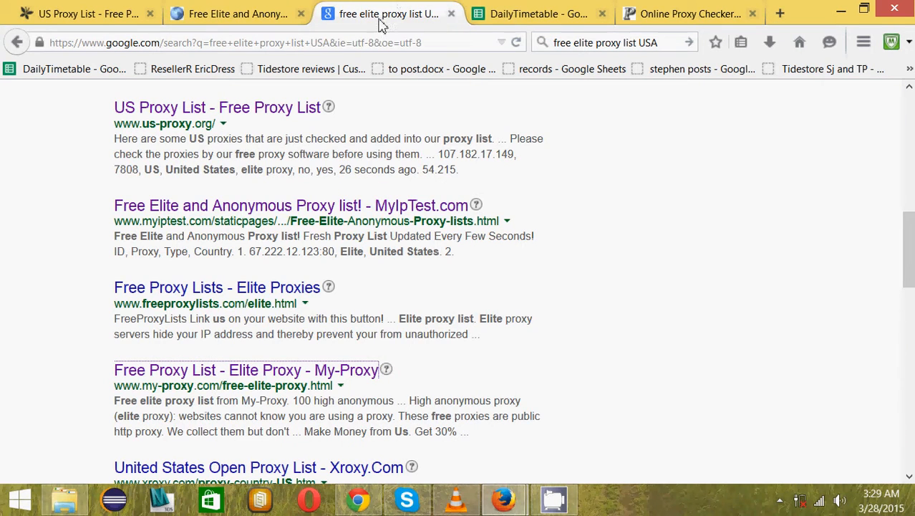
pyautogui.click(451, 15)
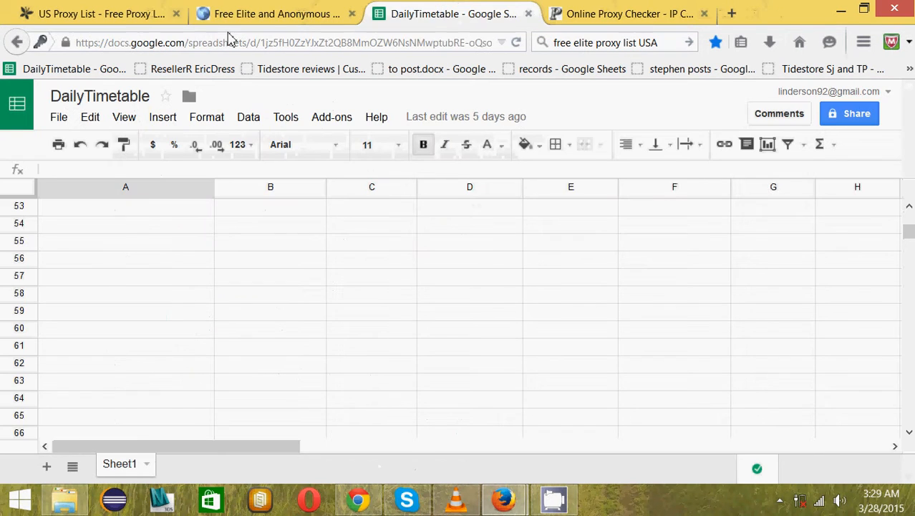
pyautogui.click(101, 14)
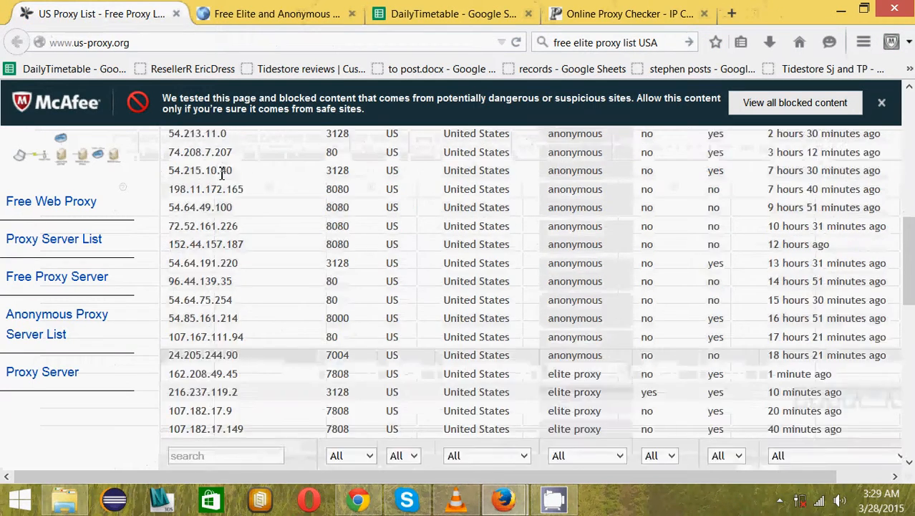
# Step: Copy the first seven proxy rows, 54.88.246.102 through 198.11.172.165, and return to DailyTimetable
pyautogui.scroll(-3)
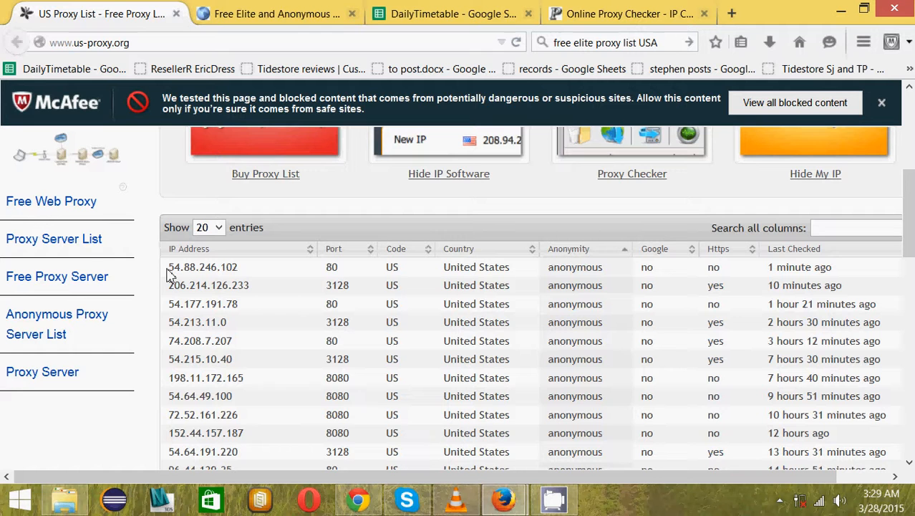
pyautogui.moveTo(275, 280)
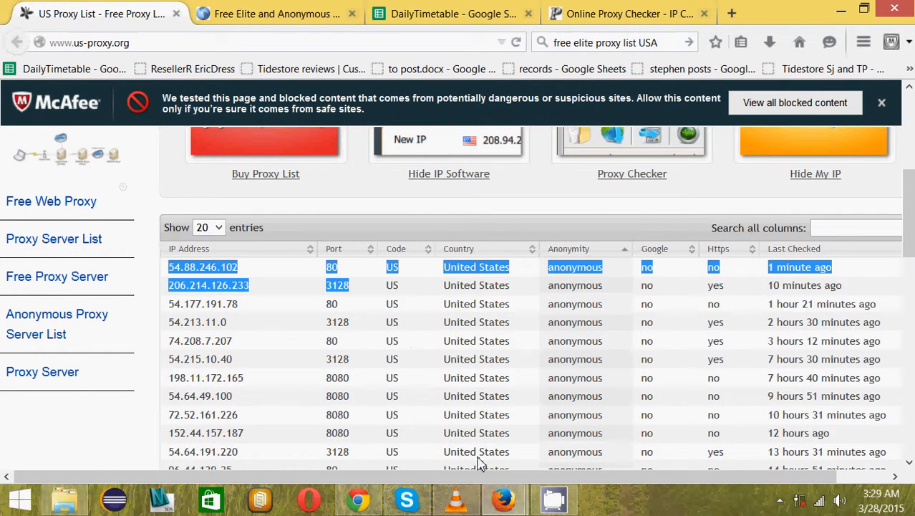
pyautogui.scroll(-3)
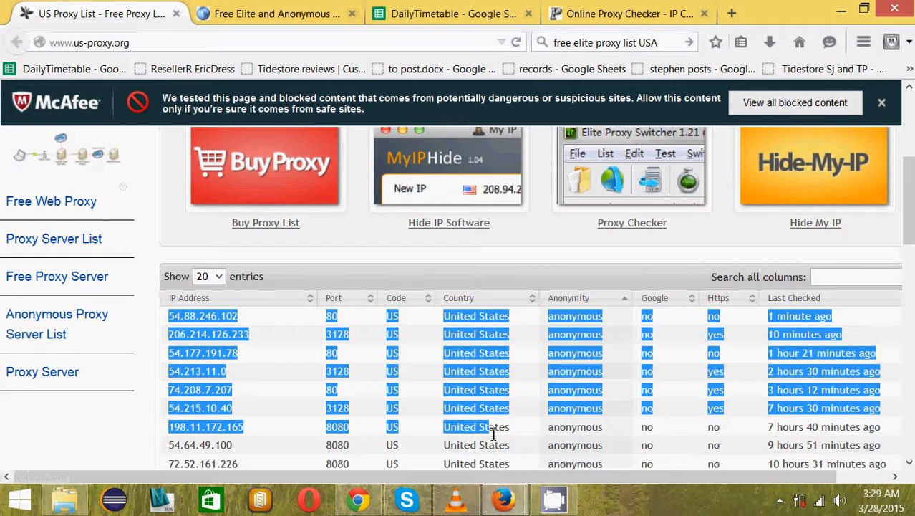
pyautogui.moveTo(433, 49)
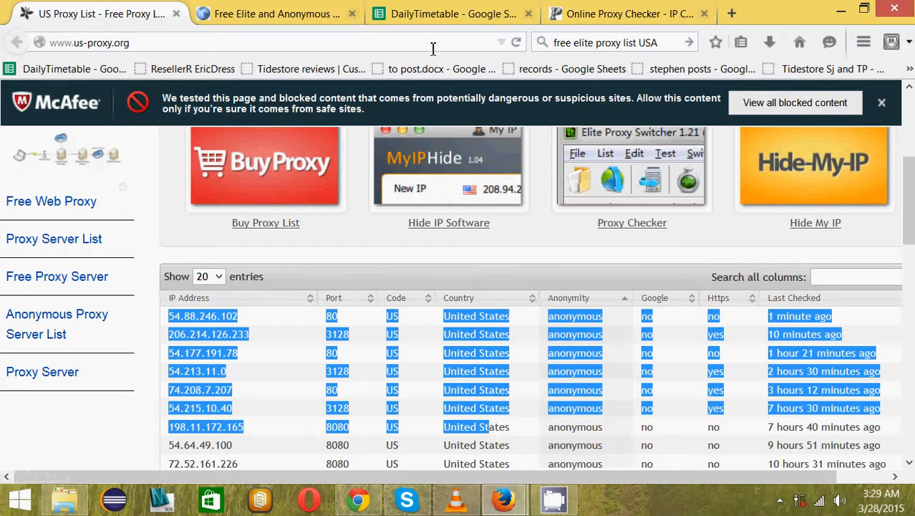
pyautogui.click(452, 14)
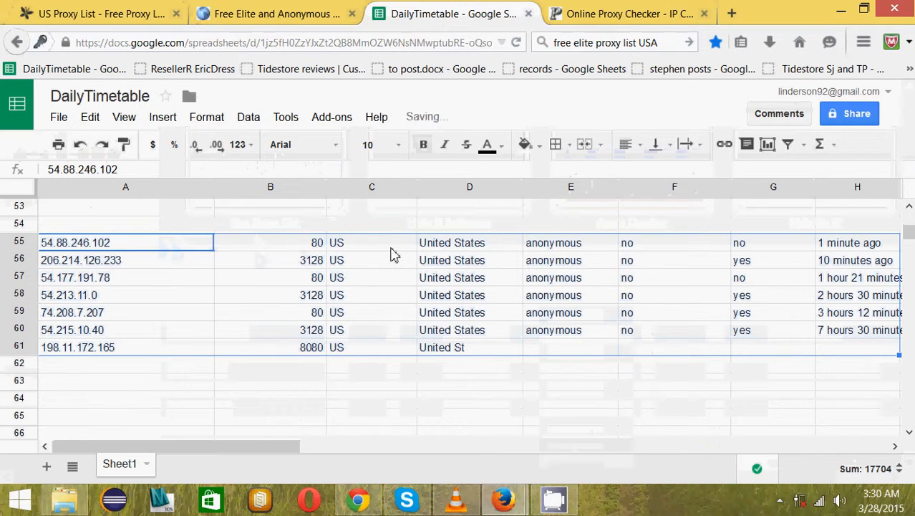
# Step: Append ':80' to the three proxy addresses in A55, A56 and A57
pyautogui.click(270, 242)
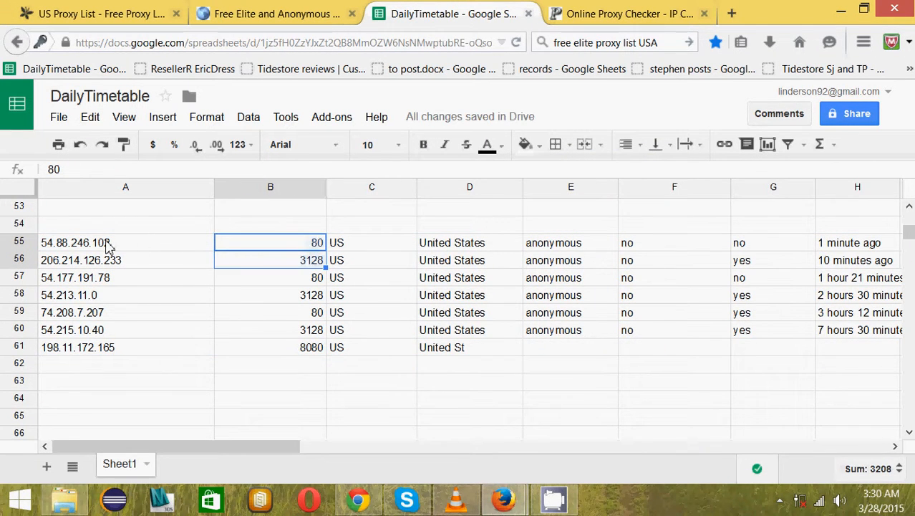
pyautogui.click(127, 242)
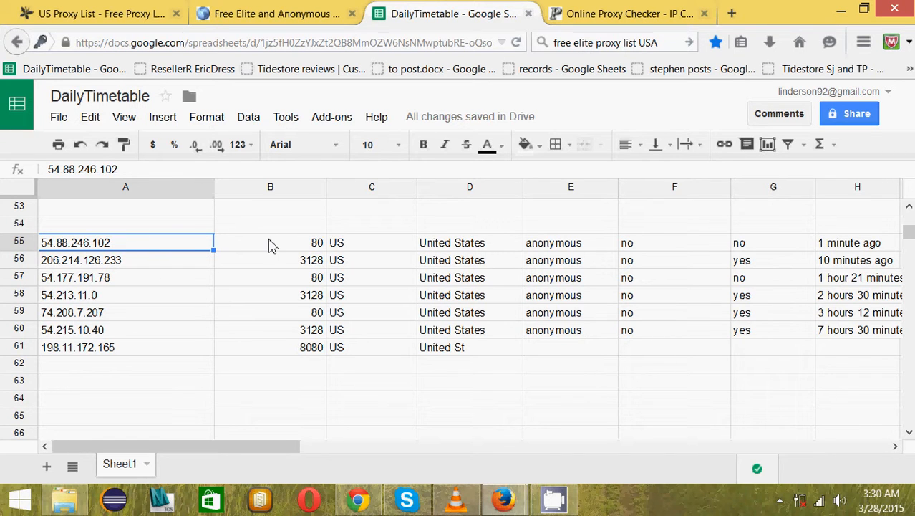
pyautogui.click(270, 242)
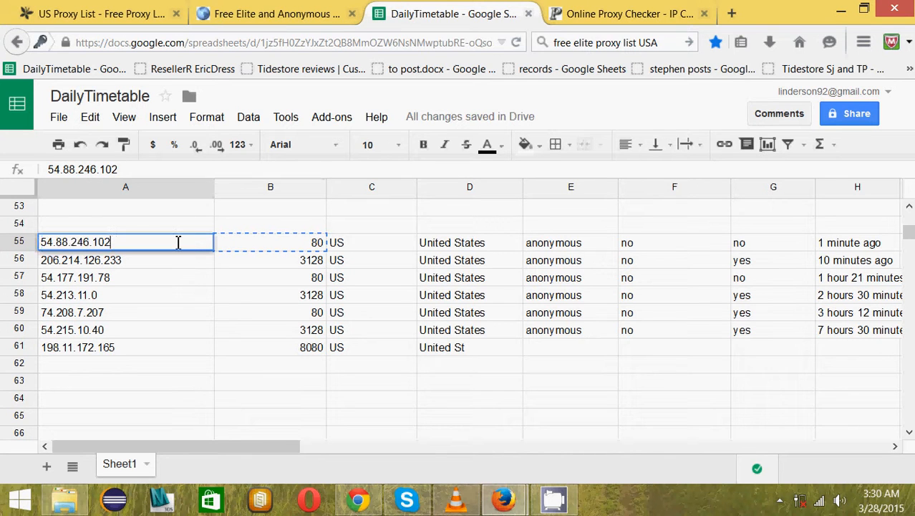
pyautogui.write(':80')
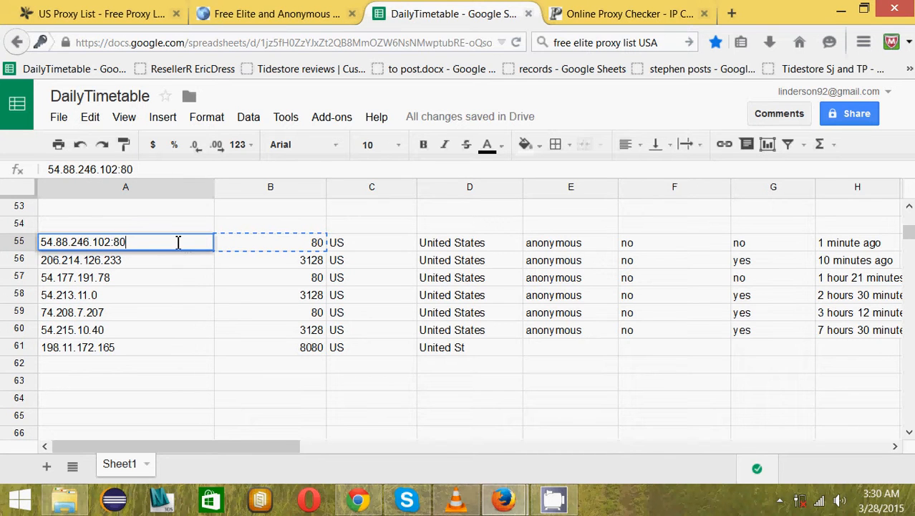
pyautogui.click(269, 259)
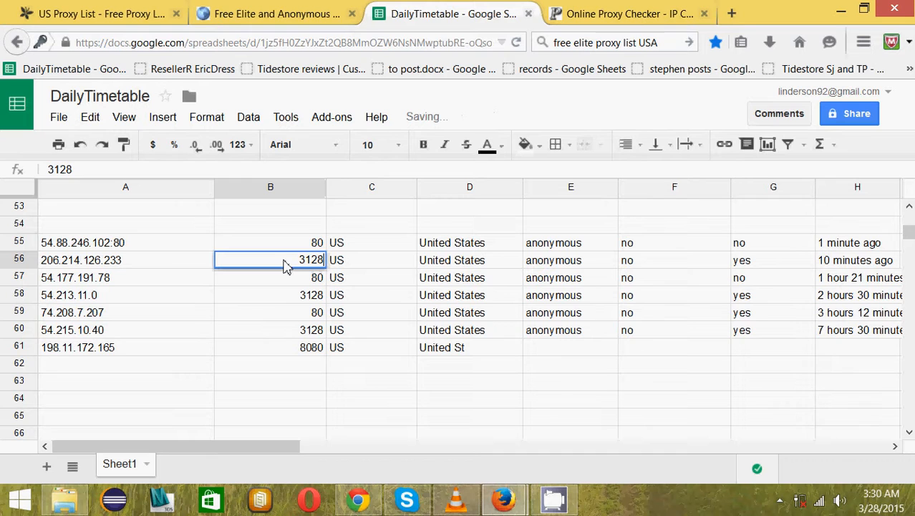
pyautogui.click(126, 261)
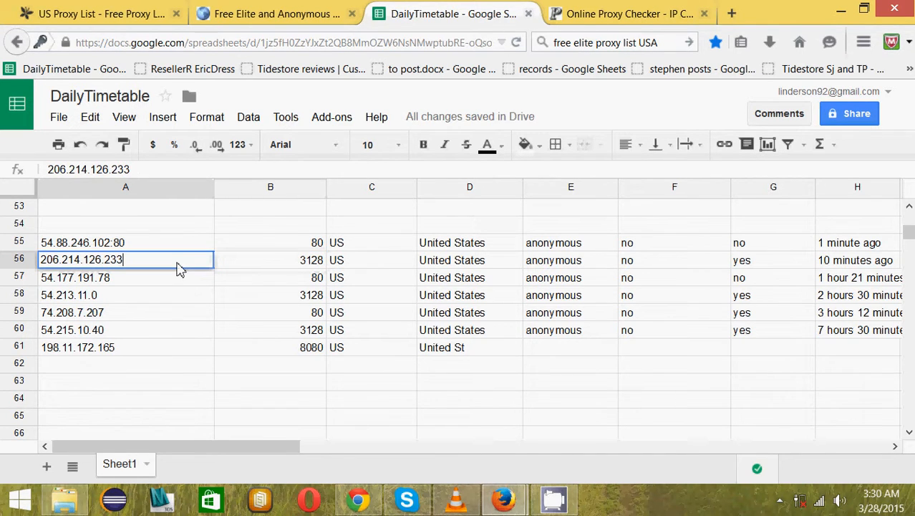
pyautogui.write(':80')
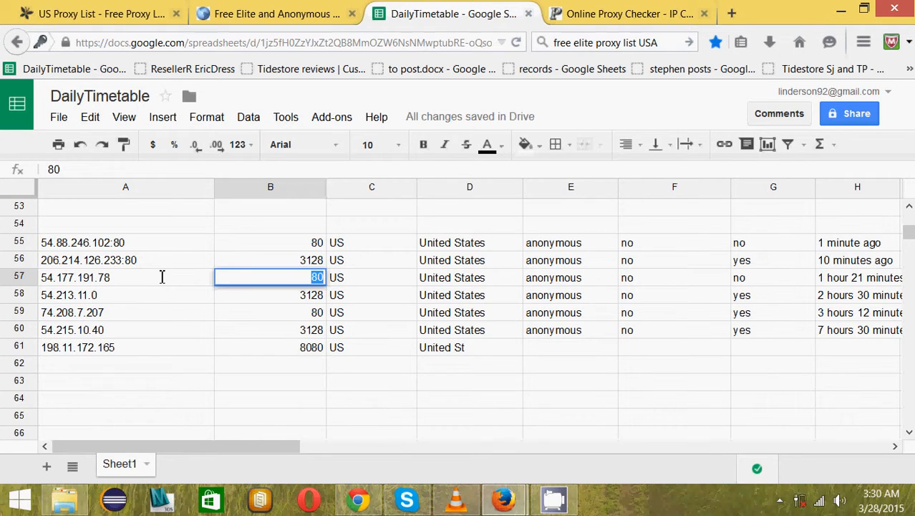
pyautogui.click(127, 278)
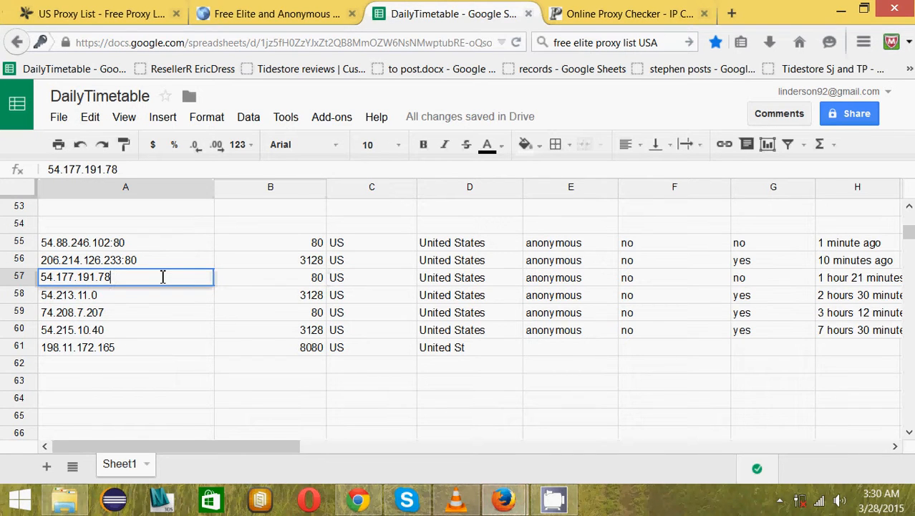
pyautogui.write(':80')
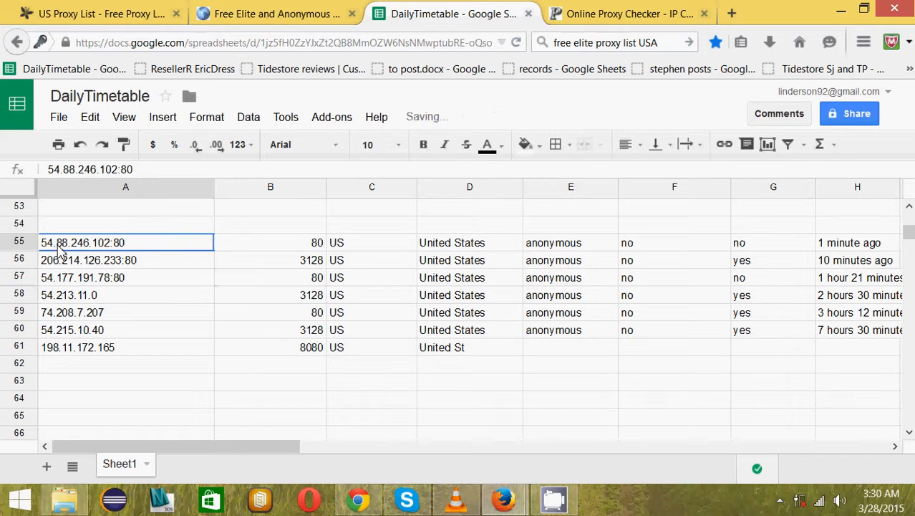
# Step: Copy the three IP:port entries and switch to the online proxy checker
pyautogui.moveTo(108, 242); pyautogui.dragTo(107, 278)
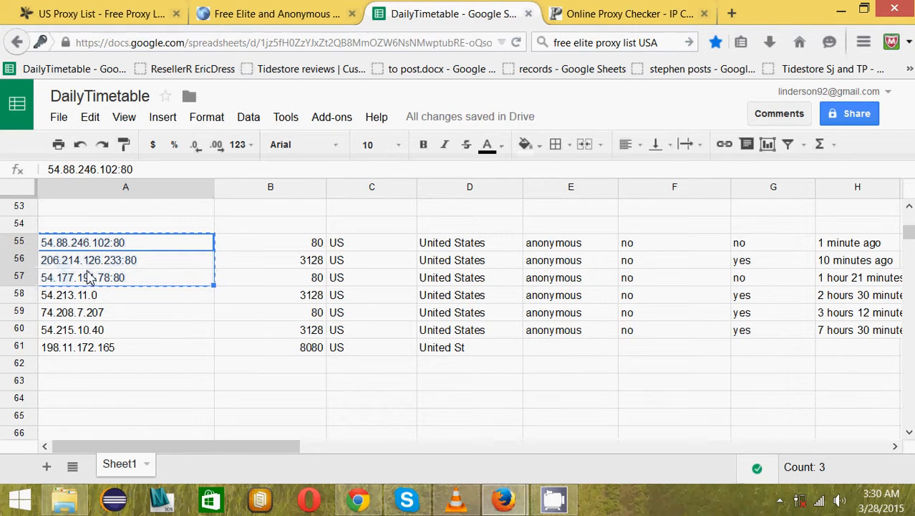
pyautogui.click(629, 15)
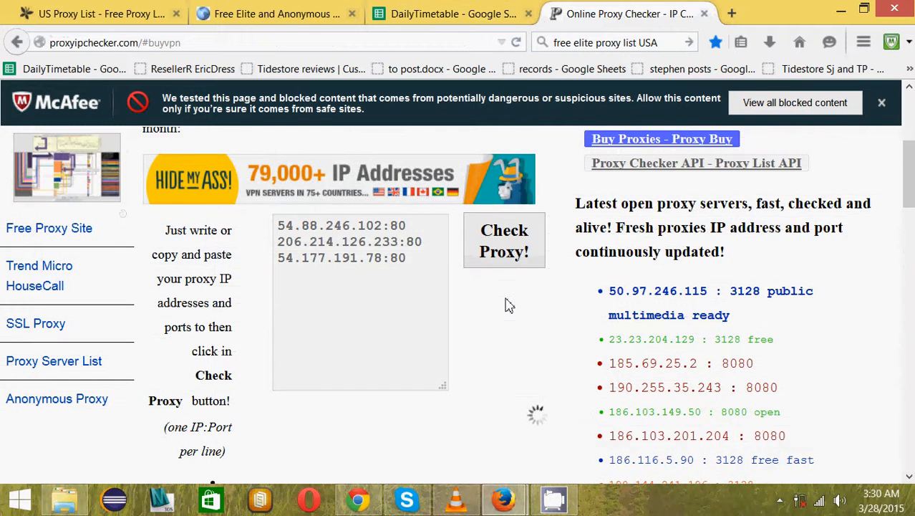
# Step: Run Check Proxy on the three pasted addresses and view their results
pyautogui.scroll(-3)
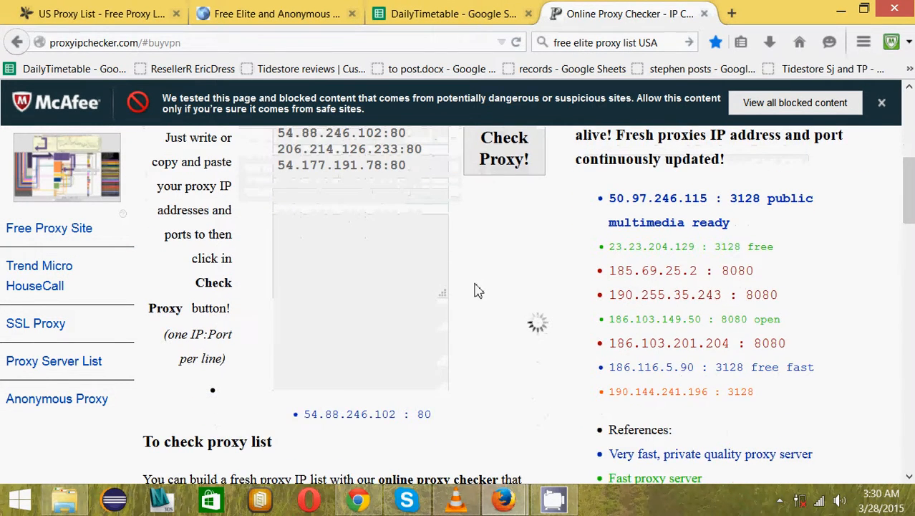
pyautogui.scroll(-3)
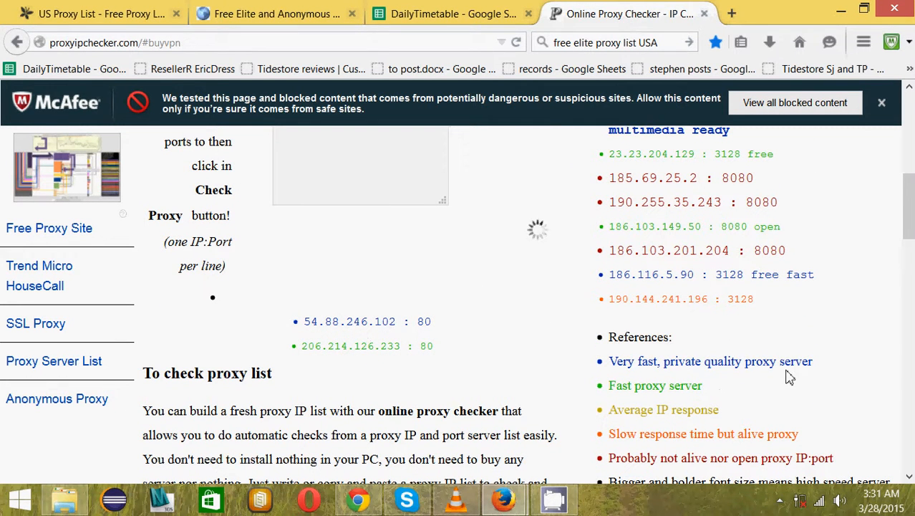
pyautogui.moveTo(676, 390)
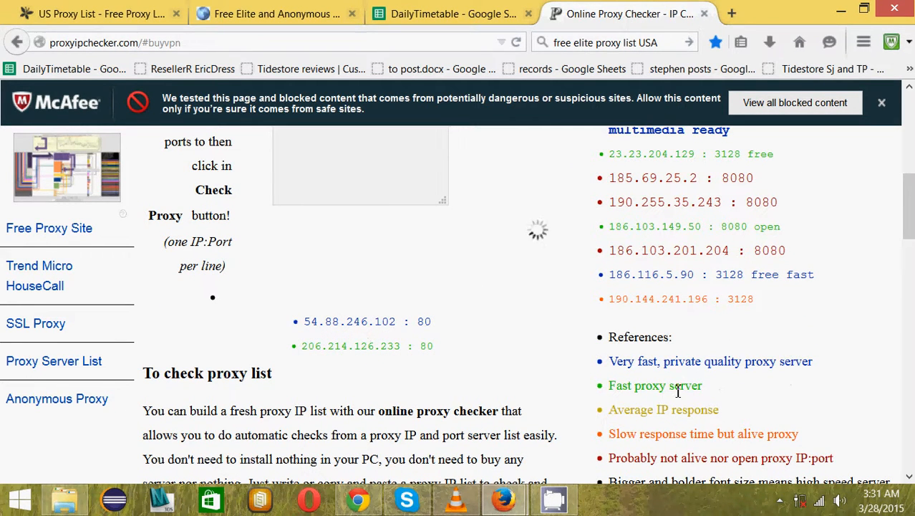
pyautogui.scroll(-3)
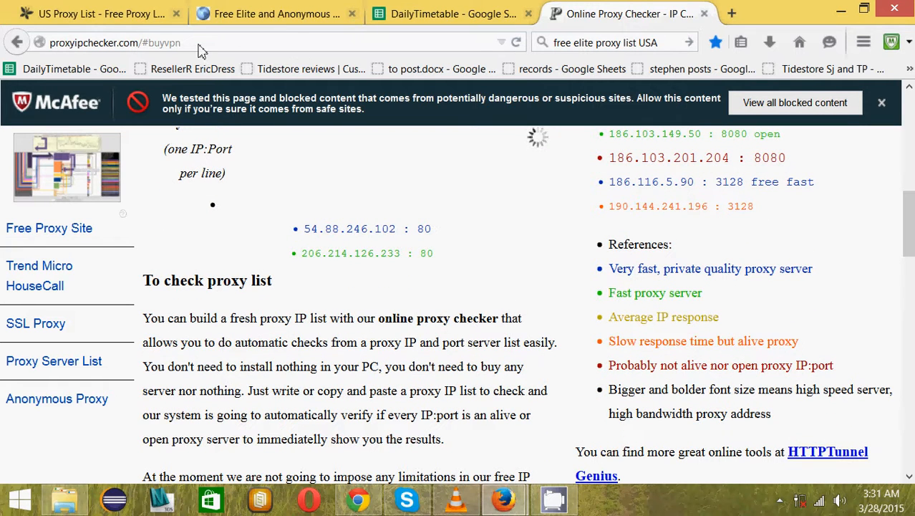
pyautogui.moveTo(427, 251)
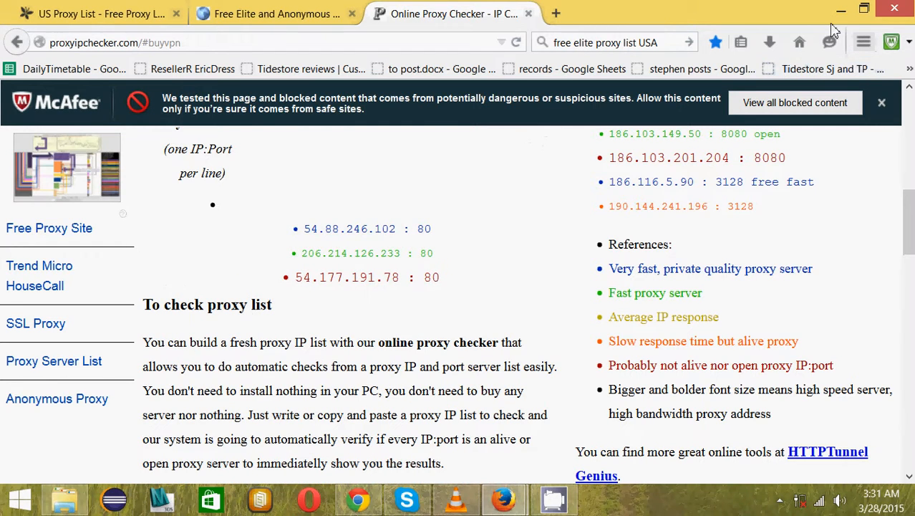
pyautogui.moveTo(584, 22)
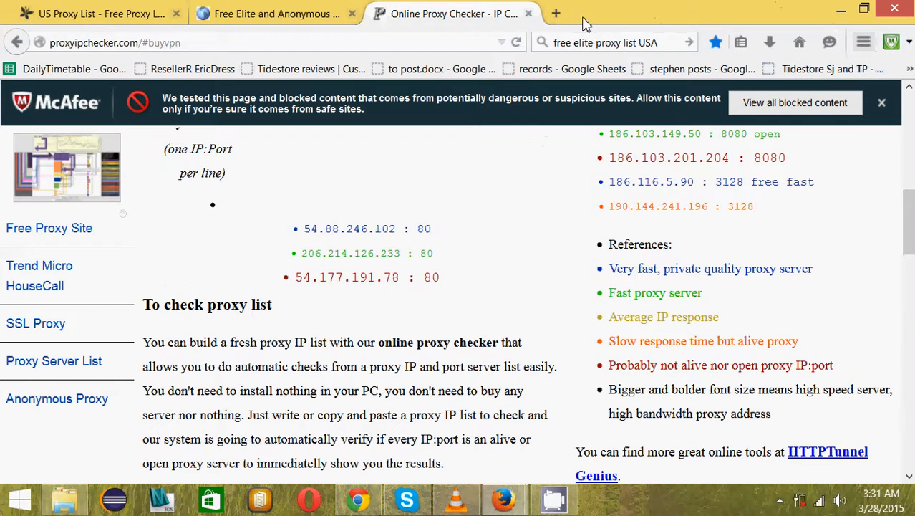
# Step: Search Google for 'foxy proxy' and reach the FoxyProxy Standard add-on result
pyautogui.click(614, 43)
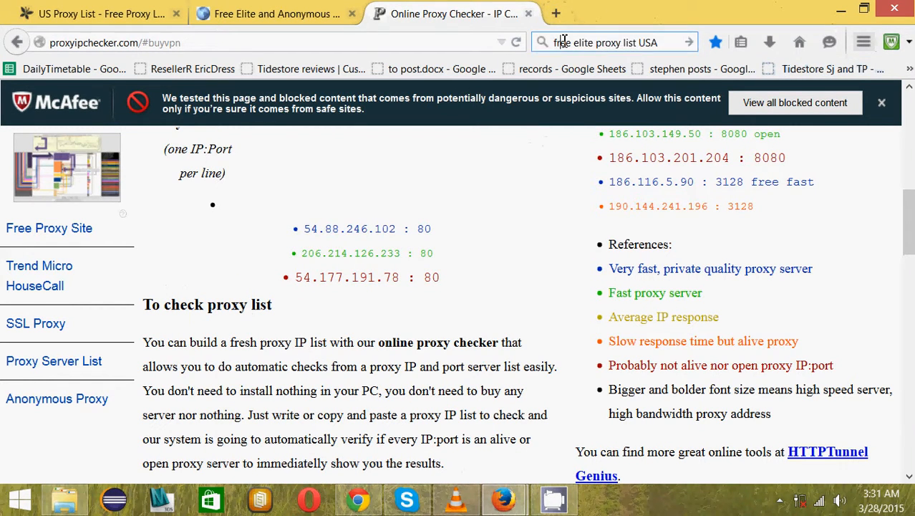
pyautogui.write('f')
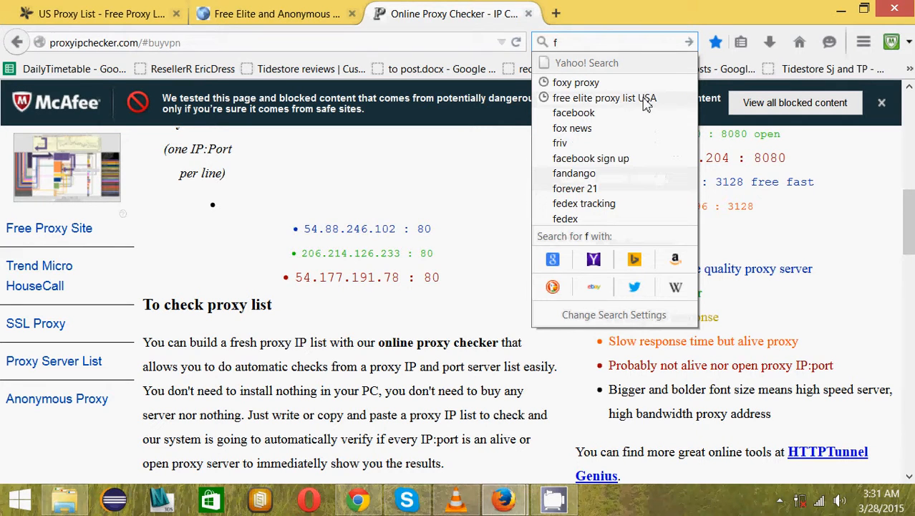
pyautogui.write('oxy proxy')
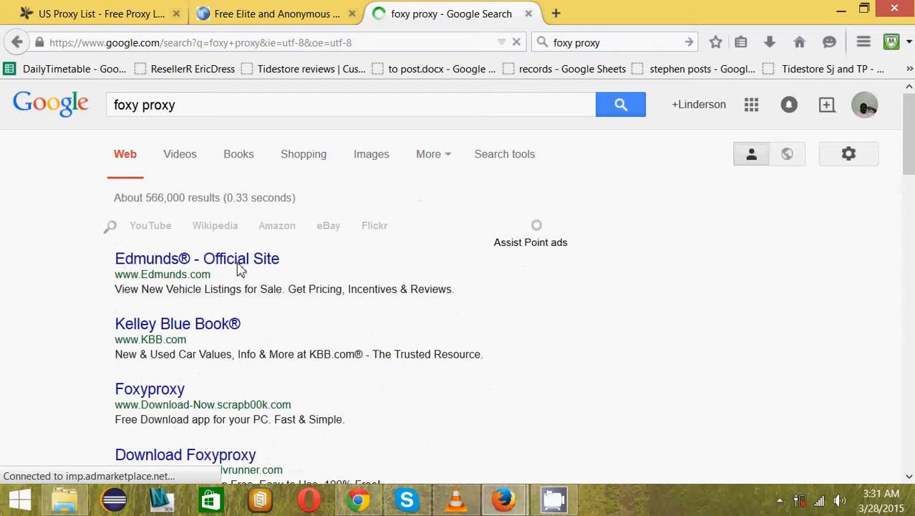
pyautogui.scroll(-3)
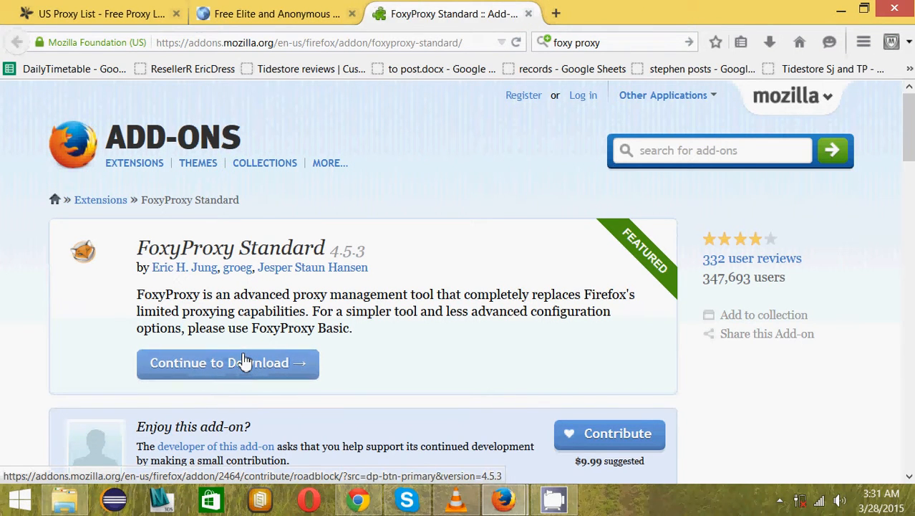
# Step: Download FoxyProxy Standard, add it to Firefox, confirm the install and restart the browser
pyautogui.click(226, 361)
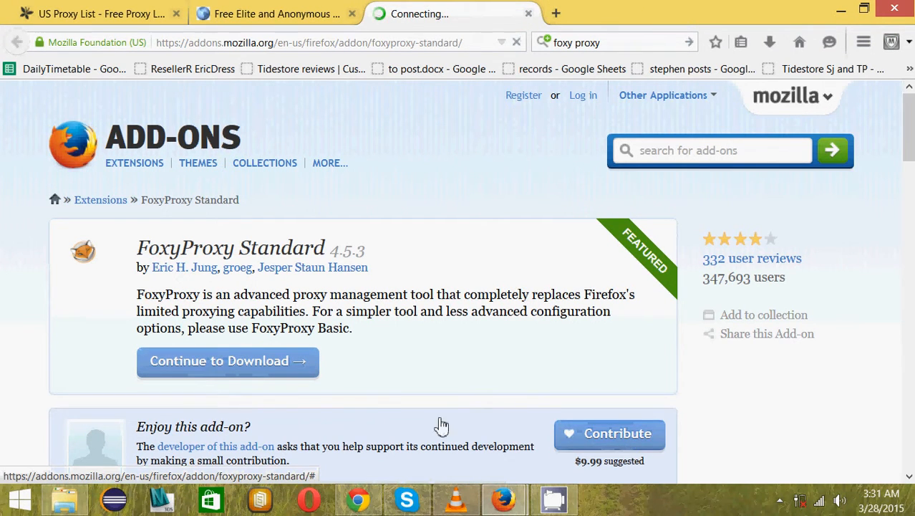
pyautogui.click(227, 362)
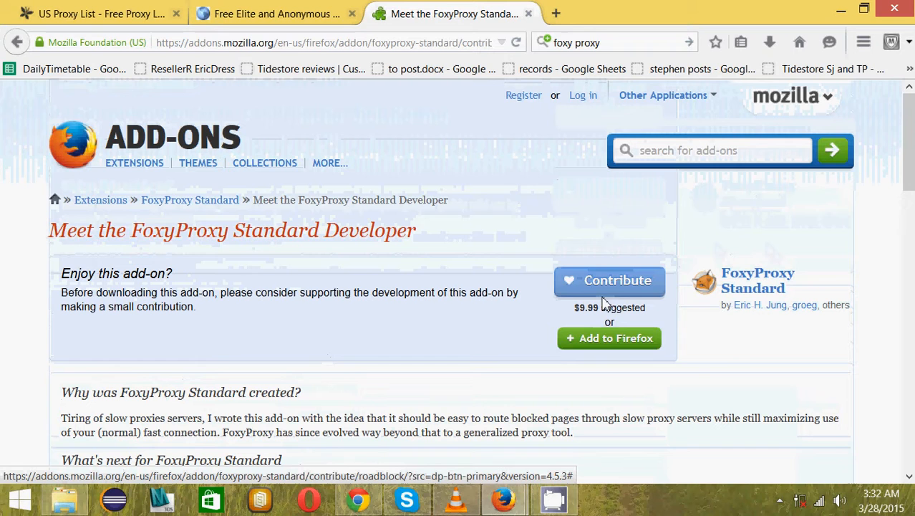
pyautogui.click(608, 338)
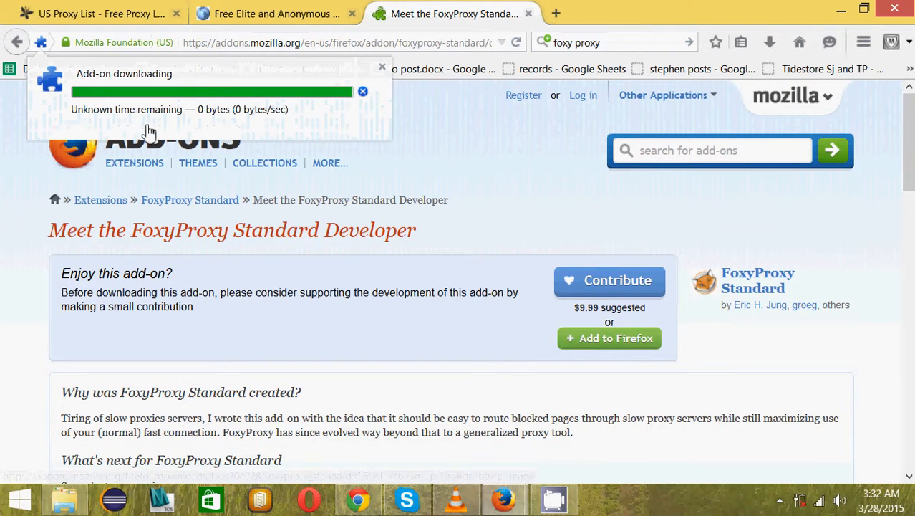
pyautogui.click(609, 338)
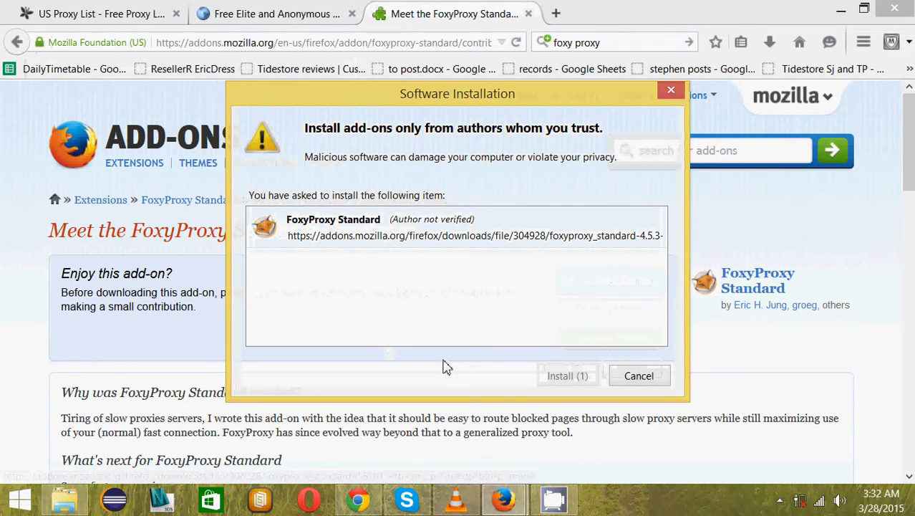
pyautogui.click(639, 375)
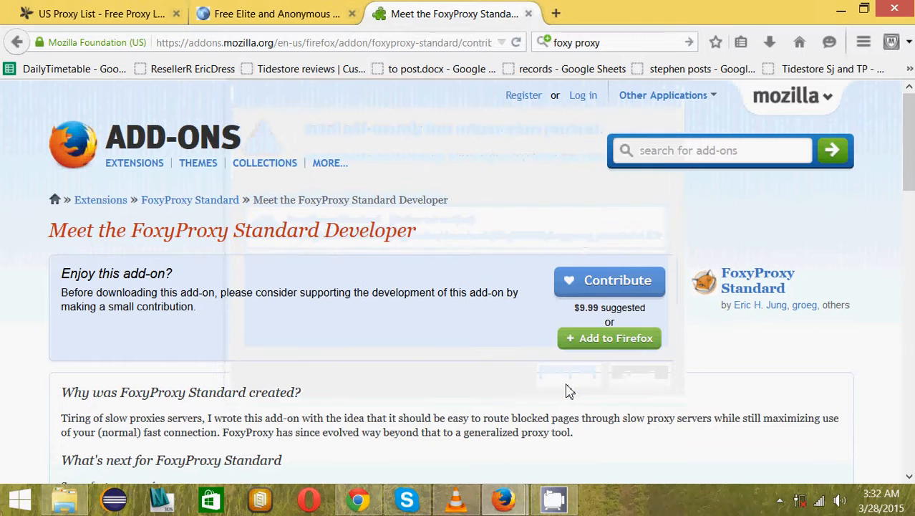
pyautogui.click(609, 338)
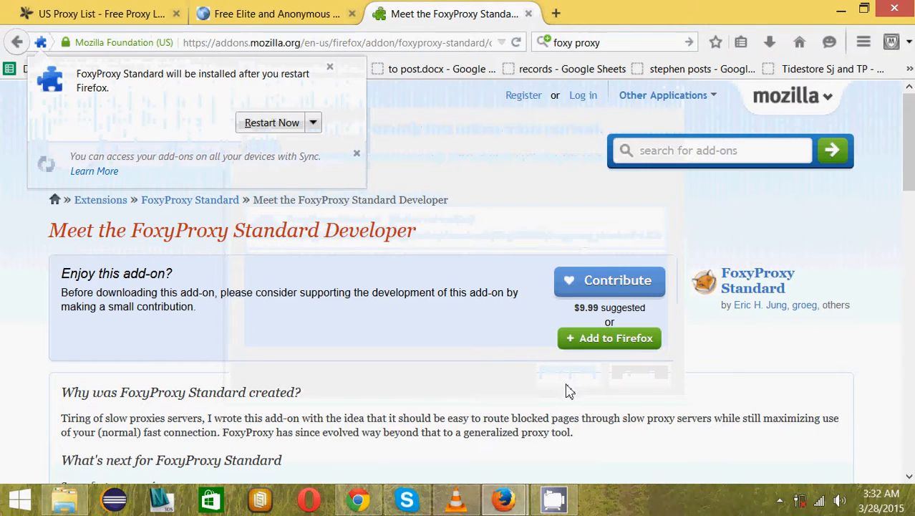
pyautogui.moveTo(287, 249)
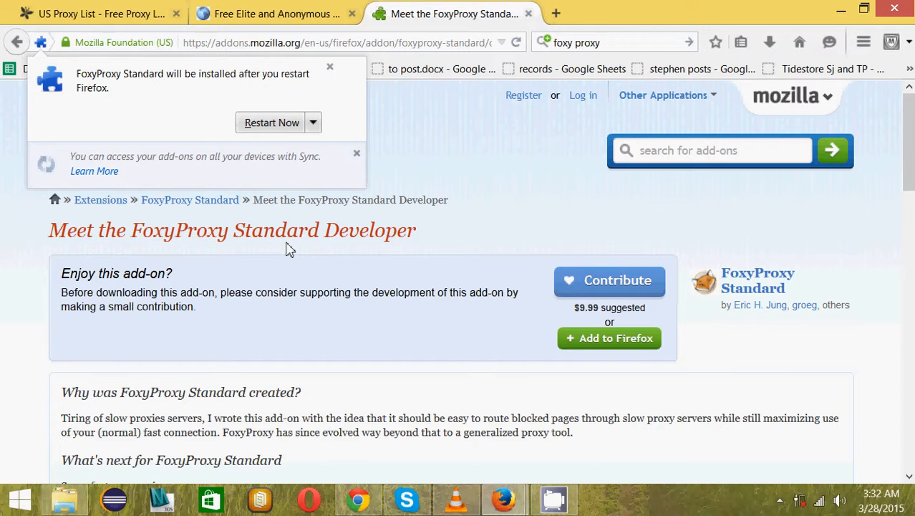
pyautogui.moveTo(298, 145)
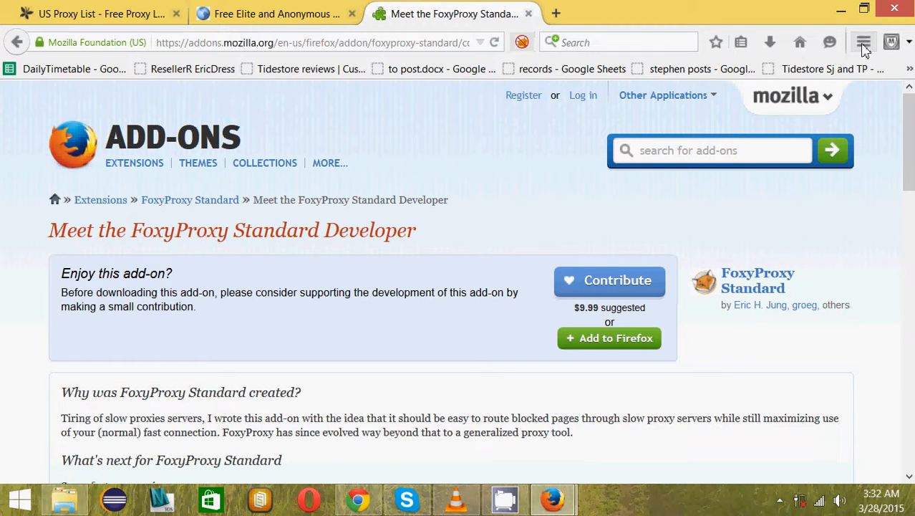
# Step: Check FoxyProxy Standard 4.5.3 appears under installed Extensions, then close the Add-ons Manager
pyautogui.click(864, 43)
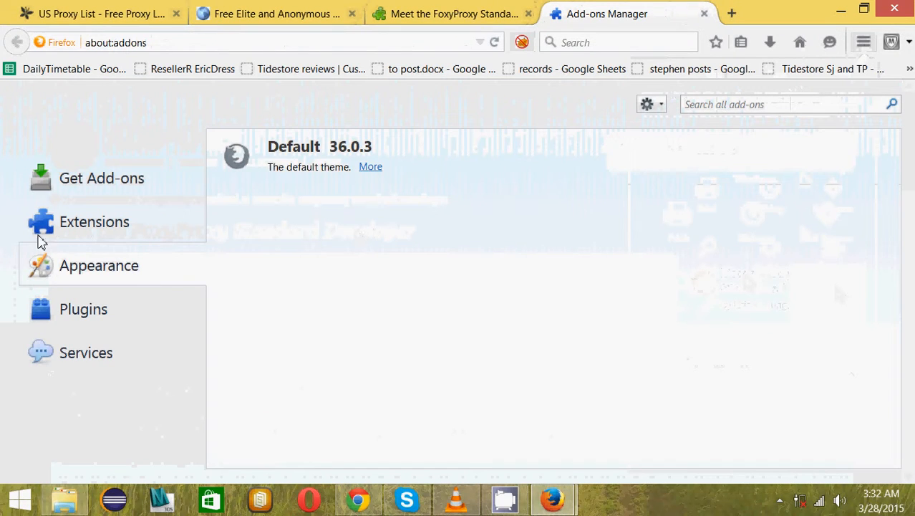
pyautogui.click(95, 220)
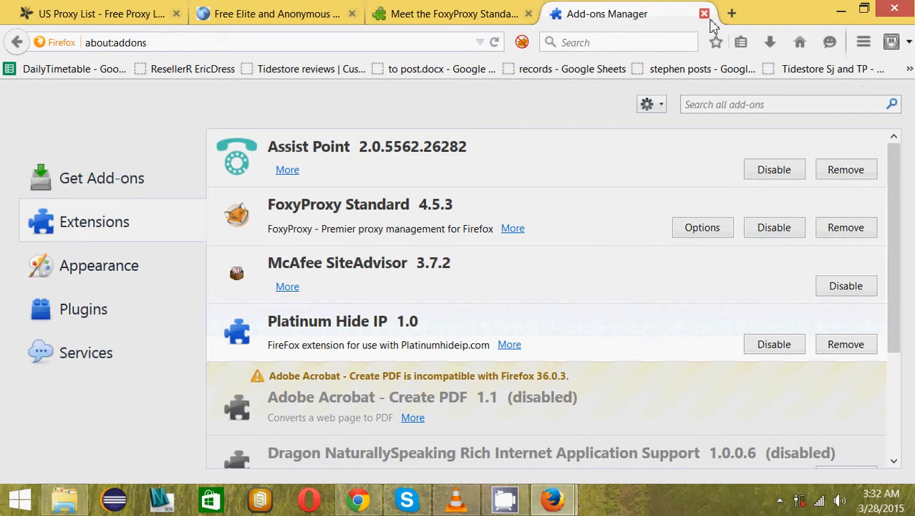
pyautogui.moveTo(705, 14)
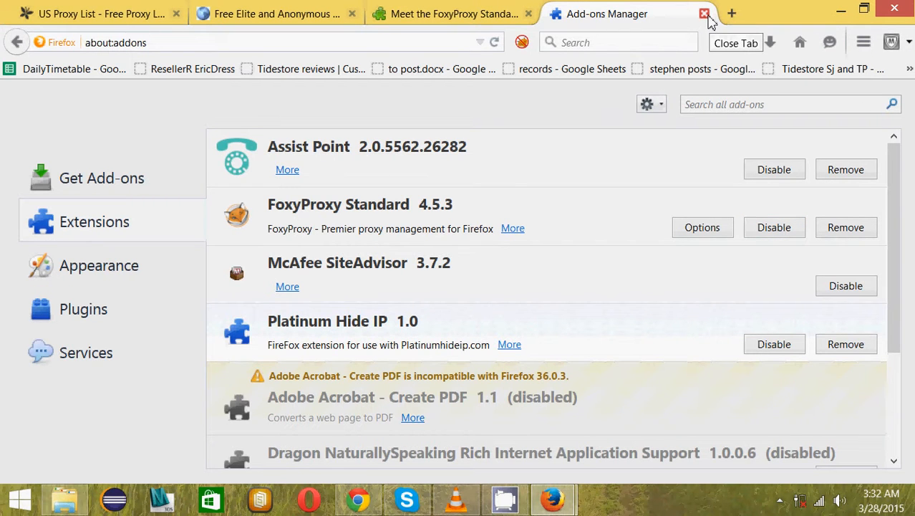
pyautogui.click(704, 14)
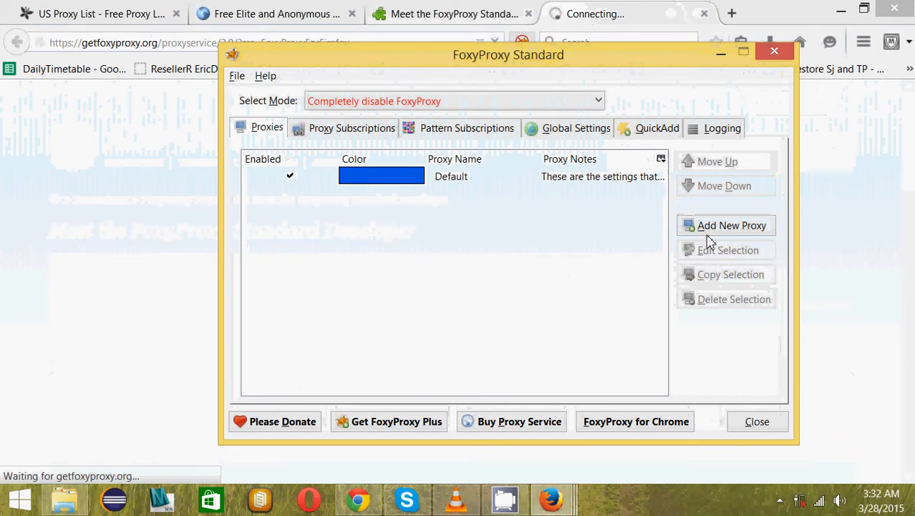
pyautogui.moveTo(725, 225)
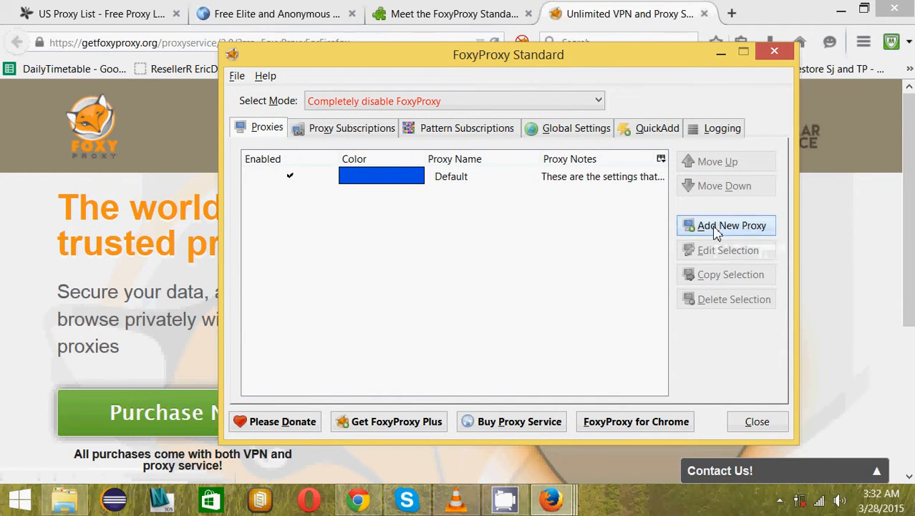
# Step: Start a new FoxyProxy proxy entry, revisit the US proxy list, and bring up the DailyTimetable spreadsheet
pyautogui.click(725, 225)
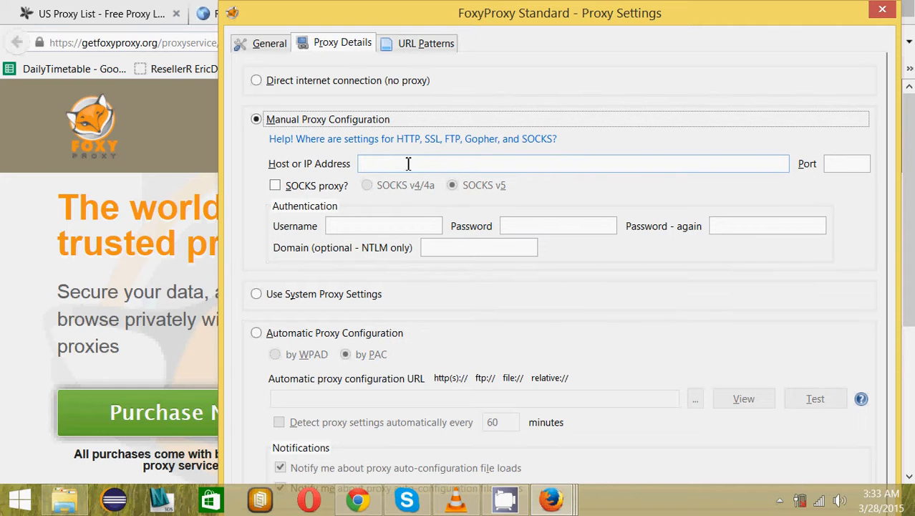
pyautogui.moveTo(886, 162)
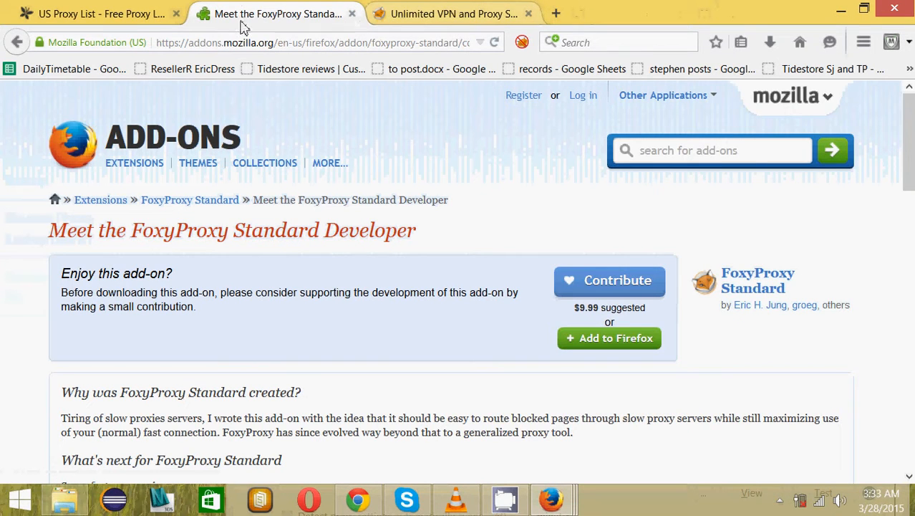
pyautogui.click(100, 14)
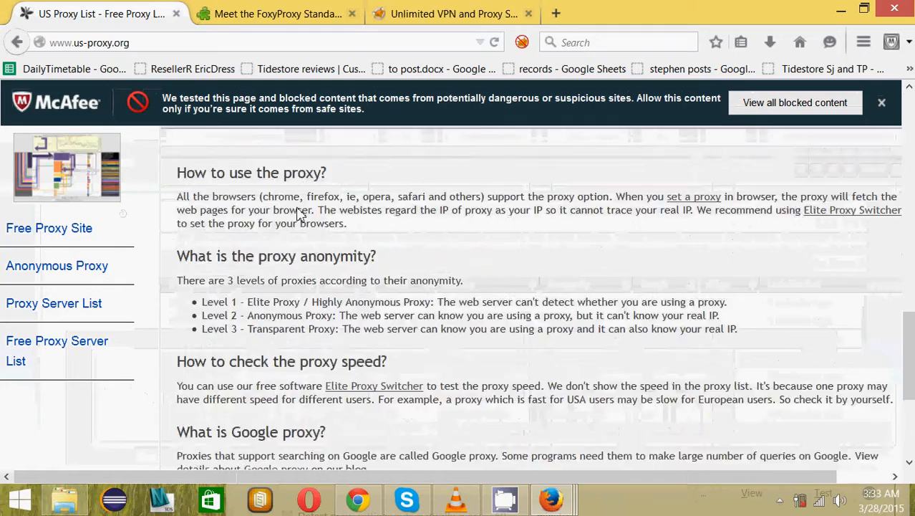
pyautogui.scroll(-3)
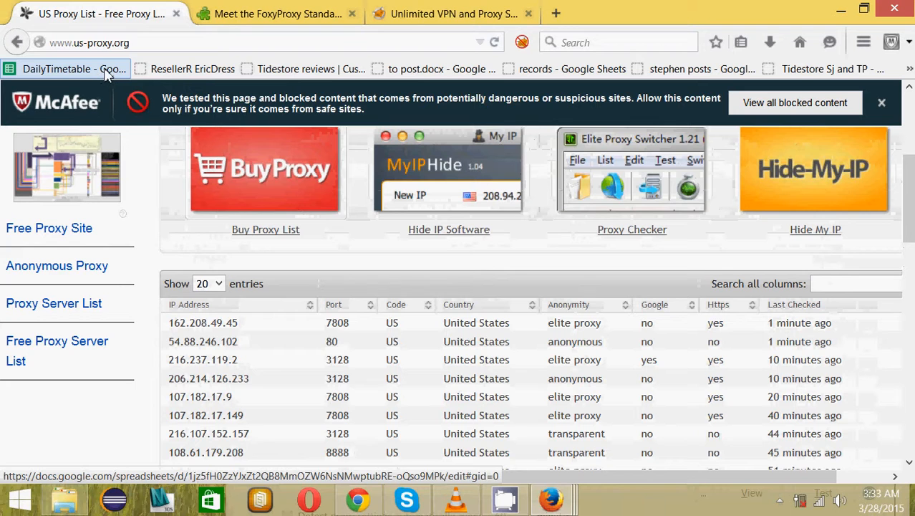
pyautogui.click(74, 68)
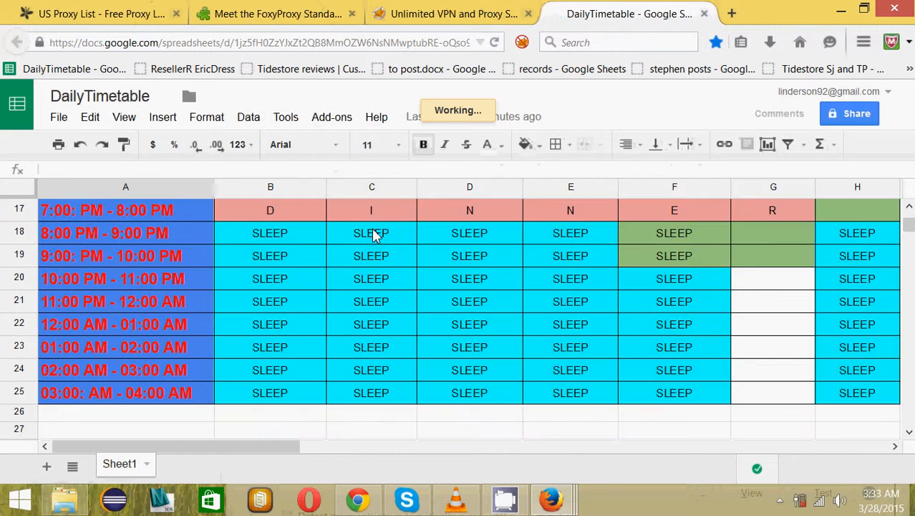
# Step: Scroll to the saved proxy 54.88.246.102:80 in the sheet and return to the FoxyProxy settings window
pyautogui.scroll(-3)
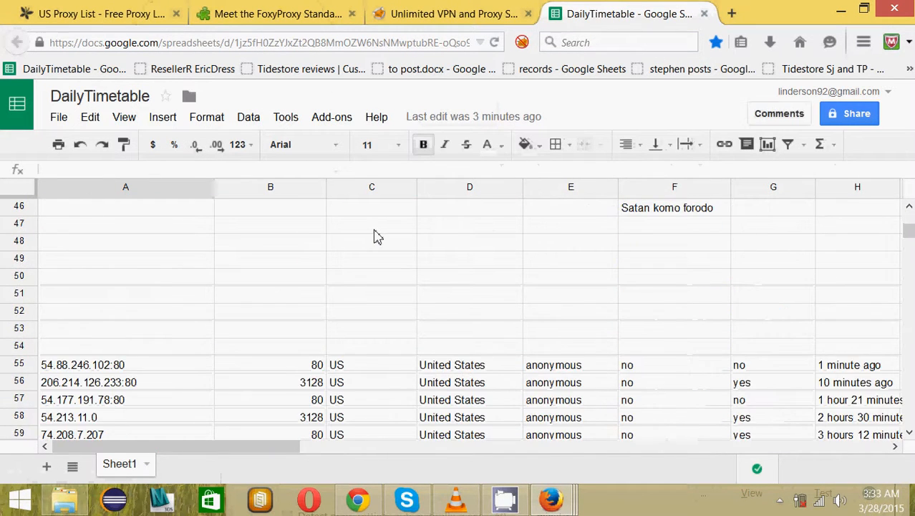
pyautogui.scroll(-3)
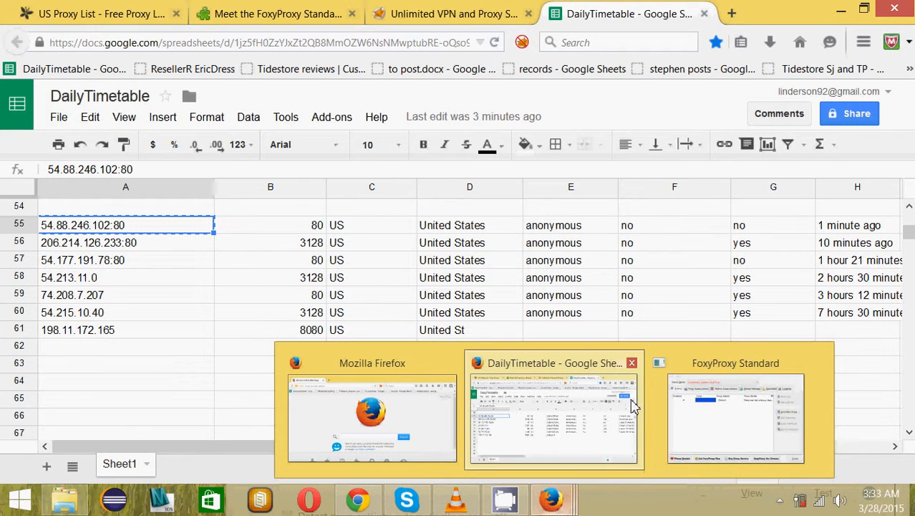
pyautogui.click(735, 419)
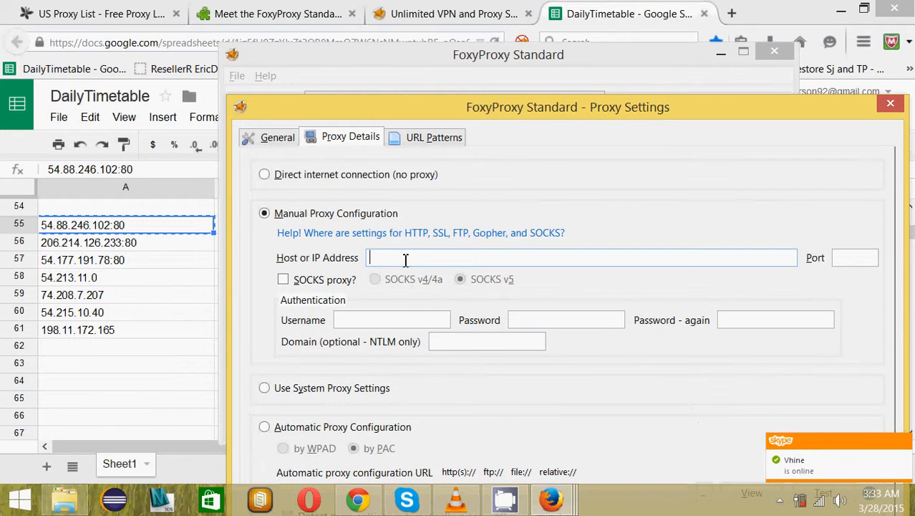
# Step: Enter host 54.88.246.102 and move port 80 into its own field in the manual proxy settings
pyautogui.write('54.88.246.102:80')
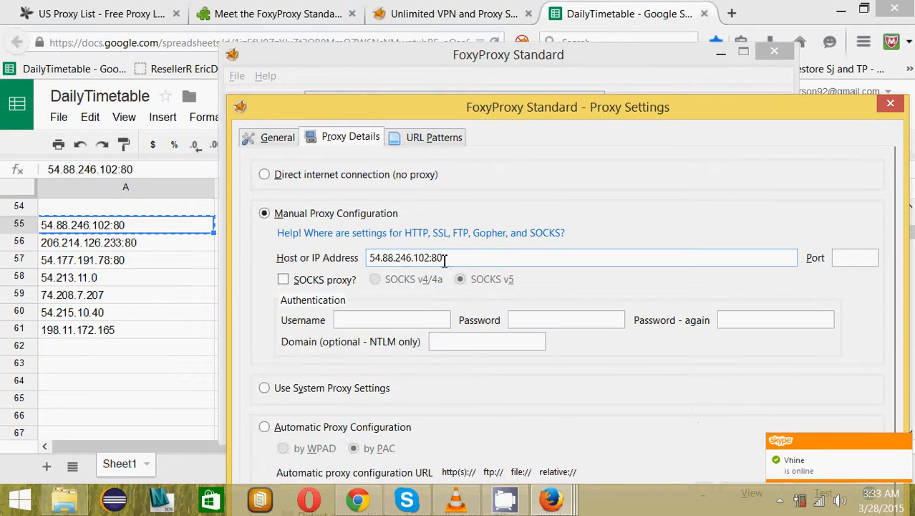
pyautogui.doubleClick(436, 258)
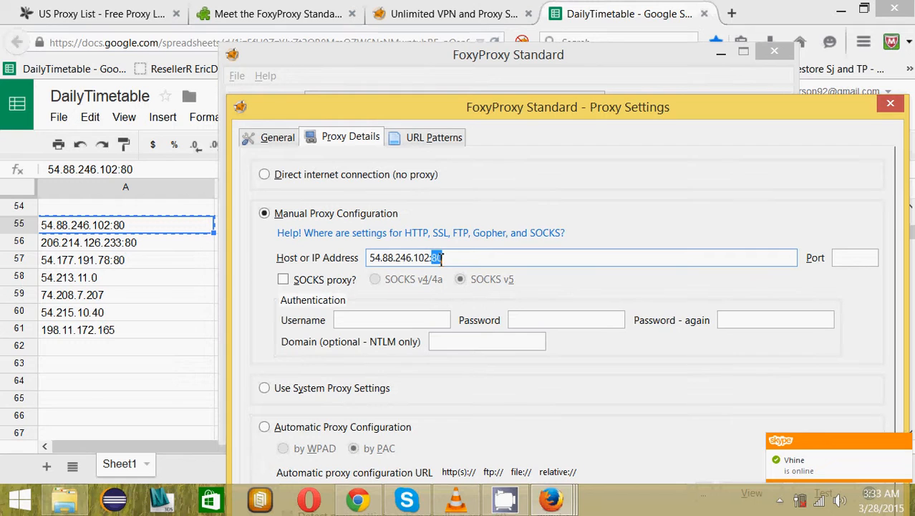
pyautogui.click(854, 257)
pyautogui.write('80')
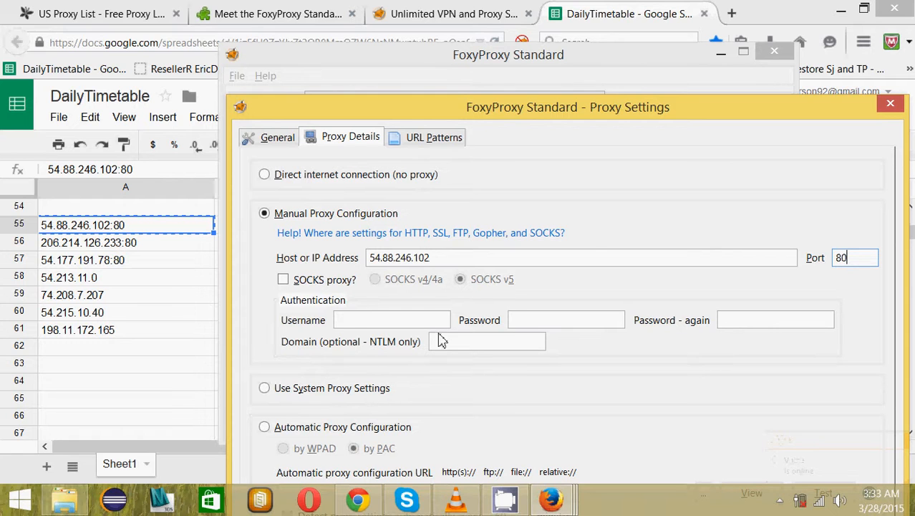
pyautogui.moveTo(278, 138)
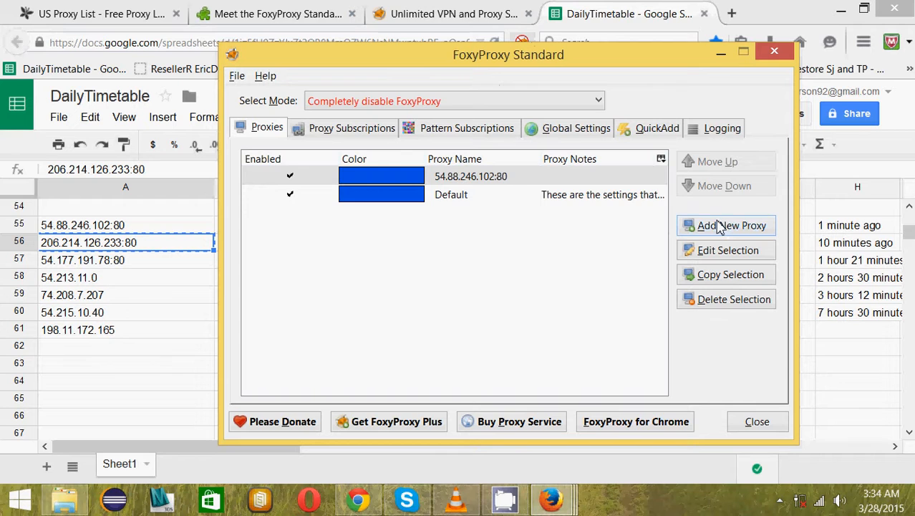
# Step: Add another proxy with host 206.214.126.233, cutting port 80 out of the address
pyautogui.click(726, 225)
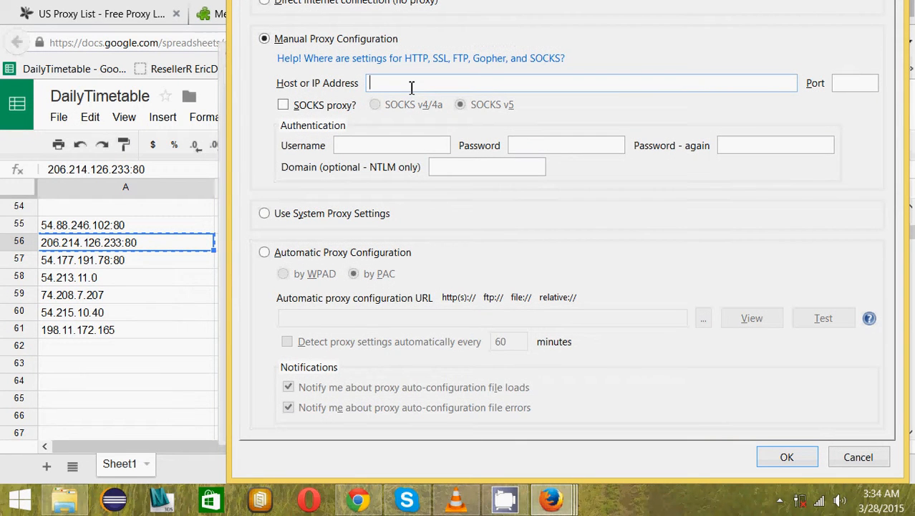
pyautogui.write('206.214.126.233:80')
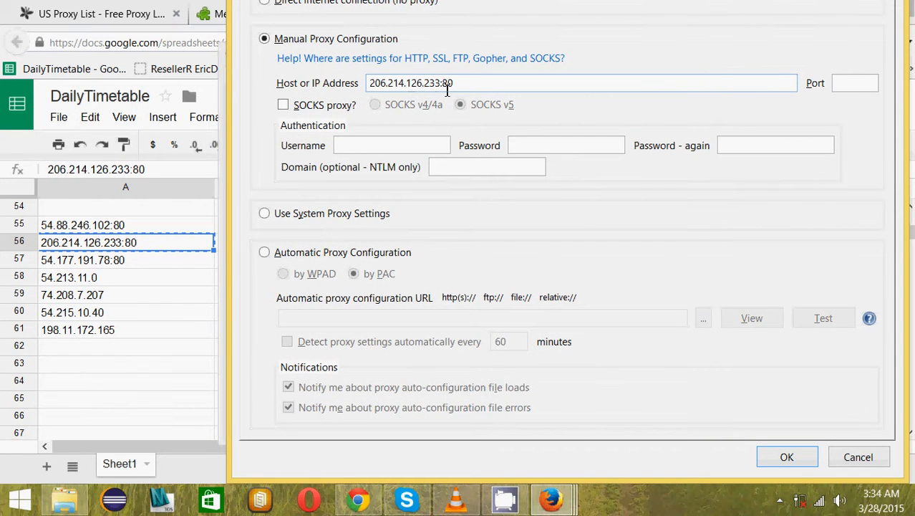
pyautogui.doubleClick(447, 83)
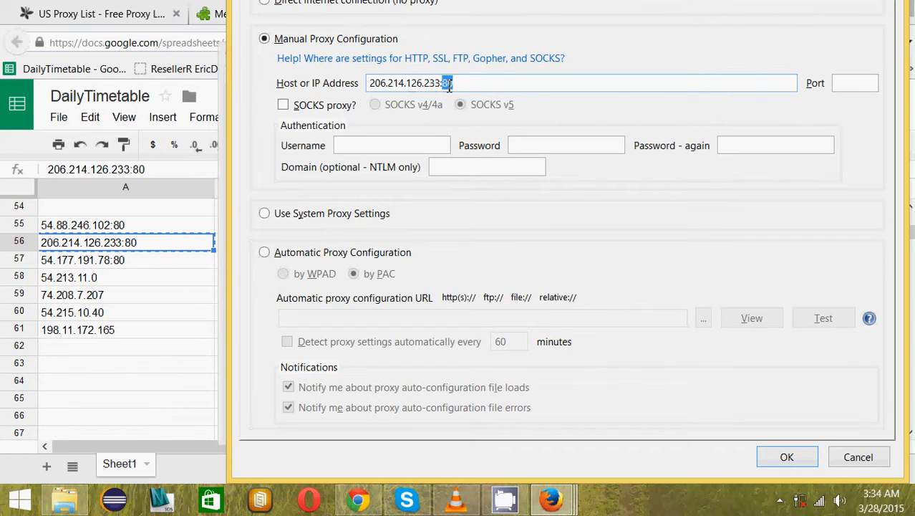
pyautogui.rightClick(430, 81)
pyautogui.write('80')
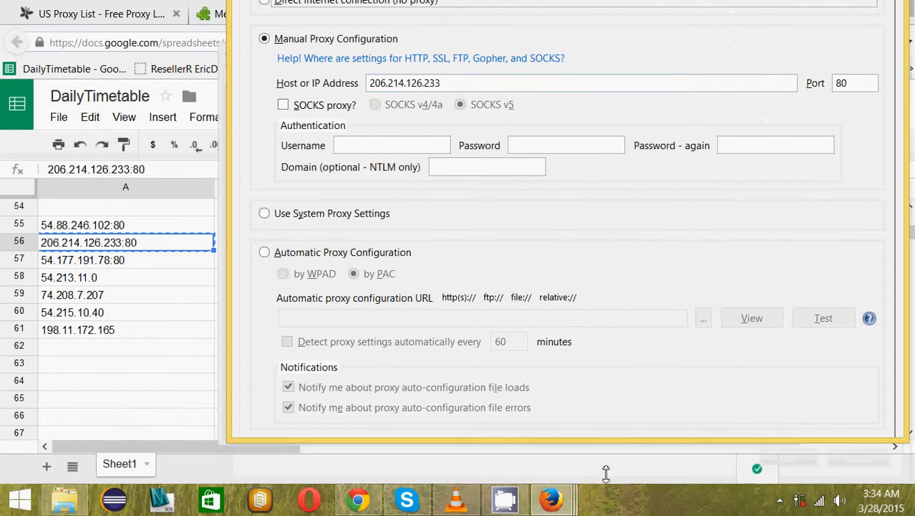
# Step: Name the new proxy 'Linderson1' on the General tab and close the FoxyProxy options
pyautogui.click(278, 43)
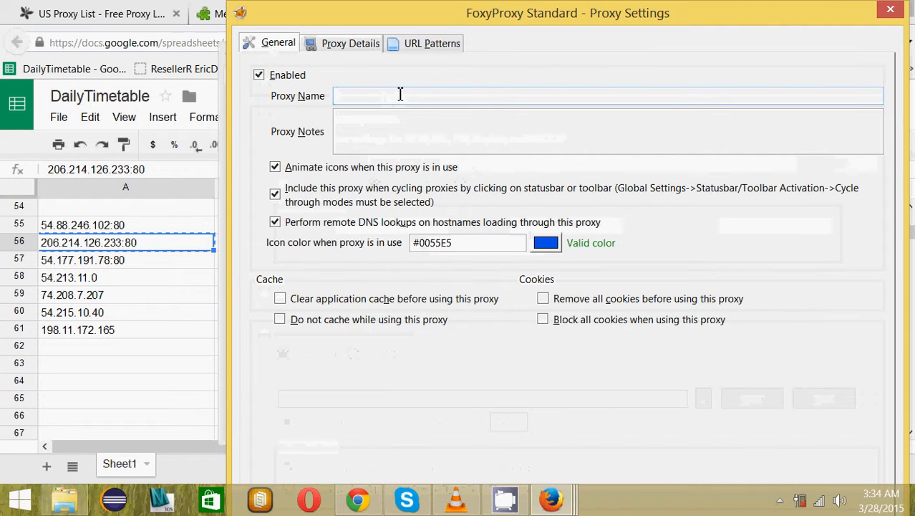
pyautogui.write('Lind')
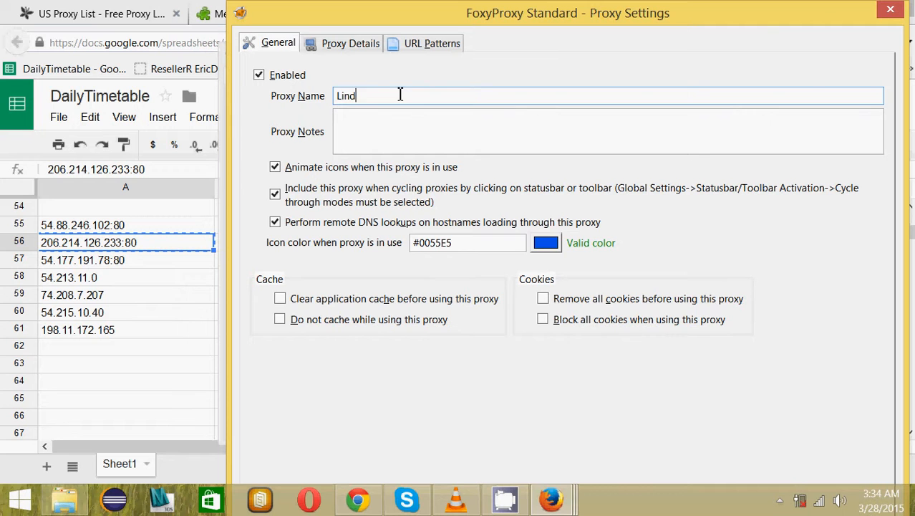
pyautogui.write('erson')
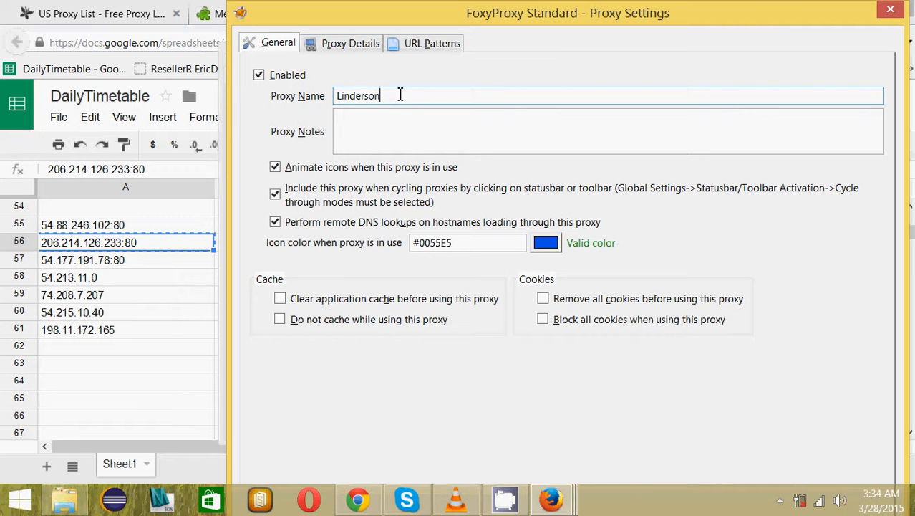
pyautogui.write('1')
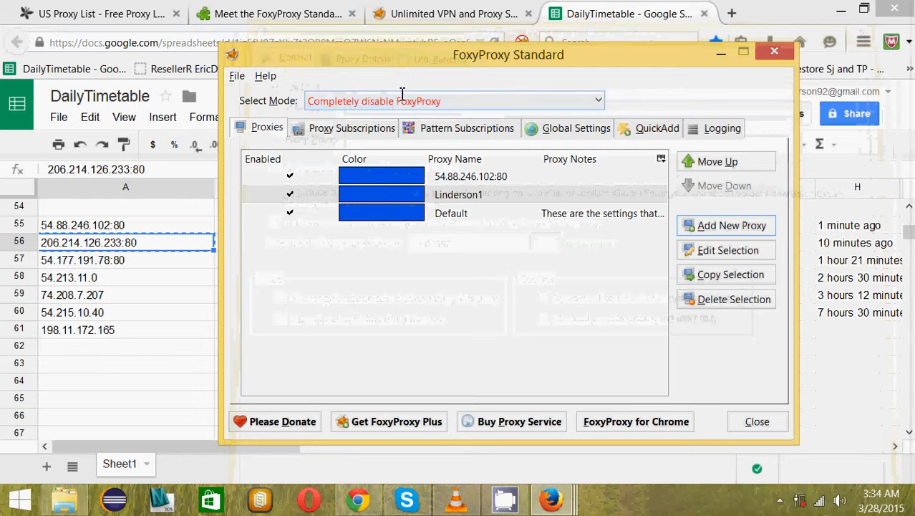
pyautogui.click(458, 195)
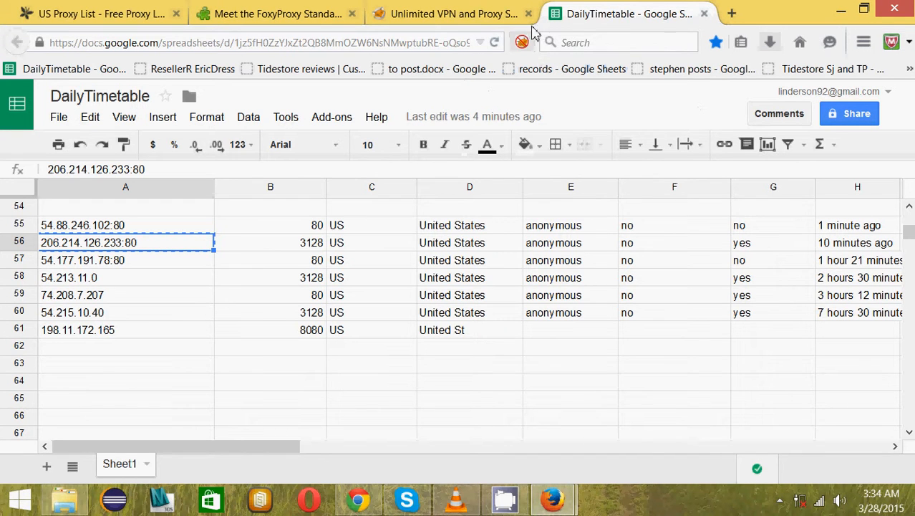
# Step: Back on the US Proxy List, activate a saved proxy and sort the table by the Google column
pyautogui.click(100, 14)
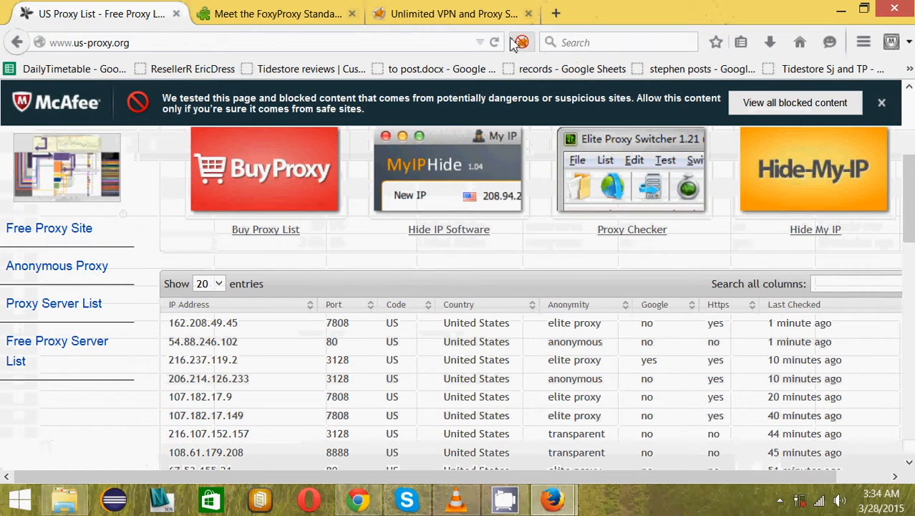
pyautogui.click(522, 43)
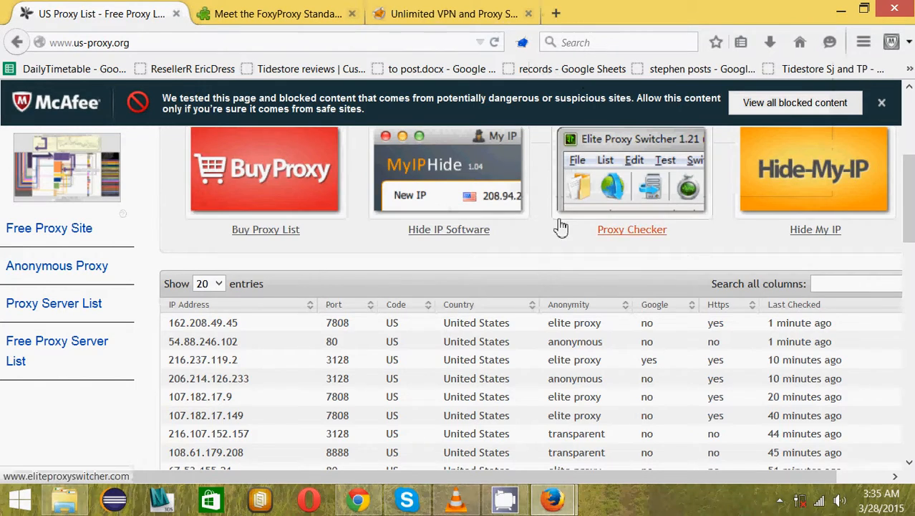
pyautogui.scroll(-3)
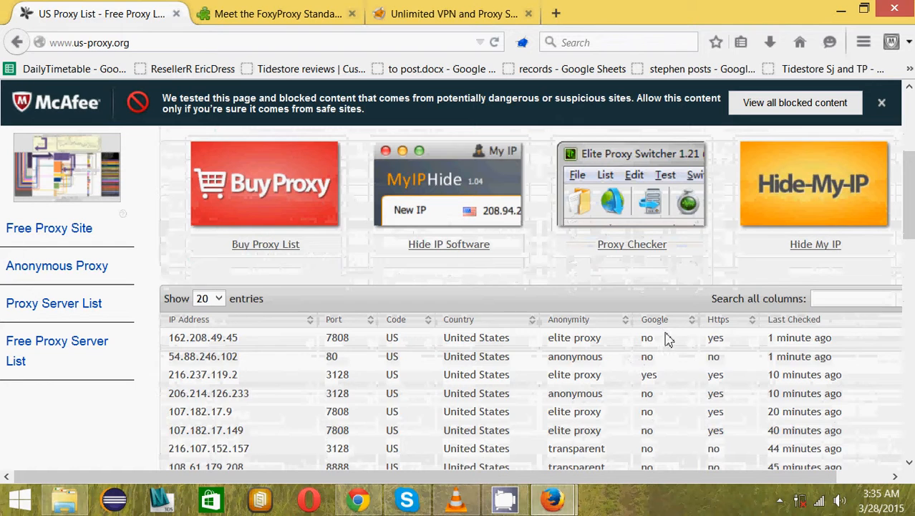
pyautogui.scroll(-3)
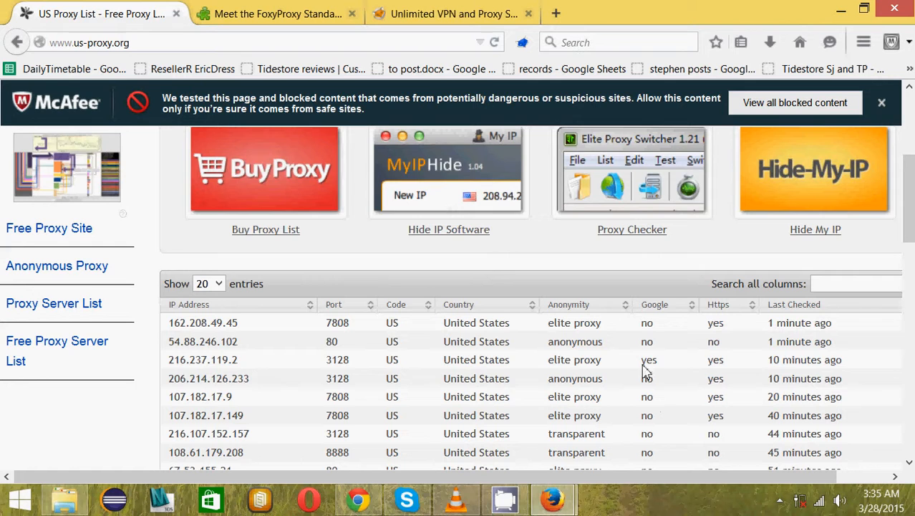
pyautogui.moveTo(647, 361)
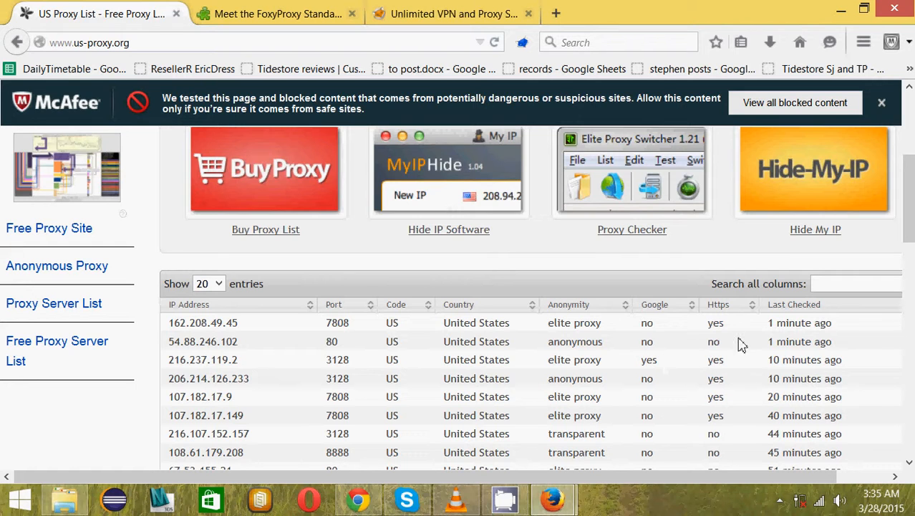
pyautogui.scroll(-3)
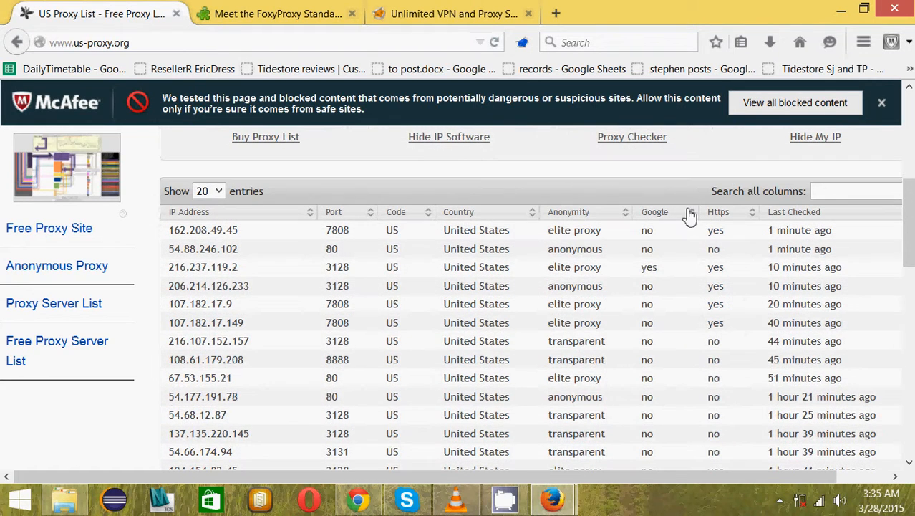
pyautogui.click(655, 212)
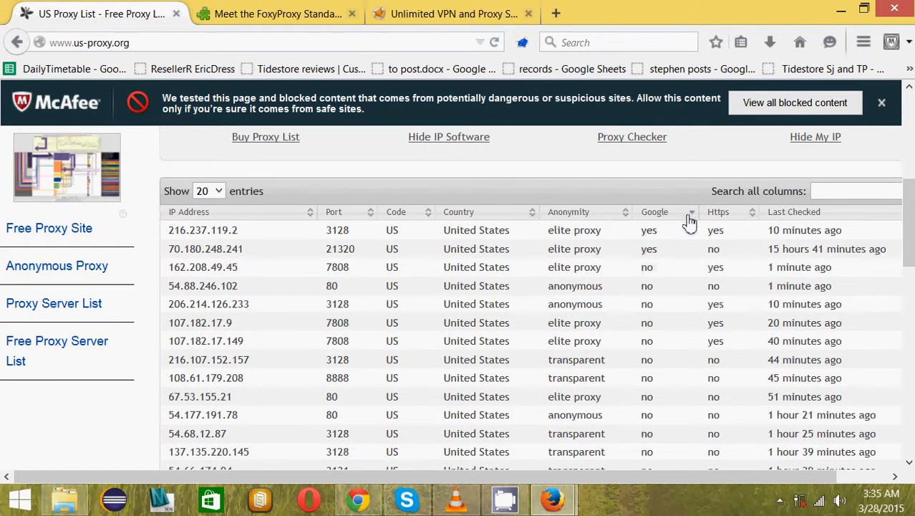
pyautogui.moveTo(679, 252)
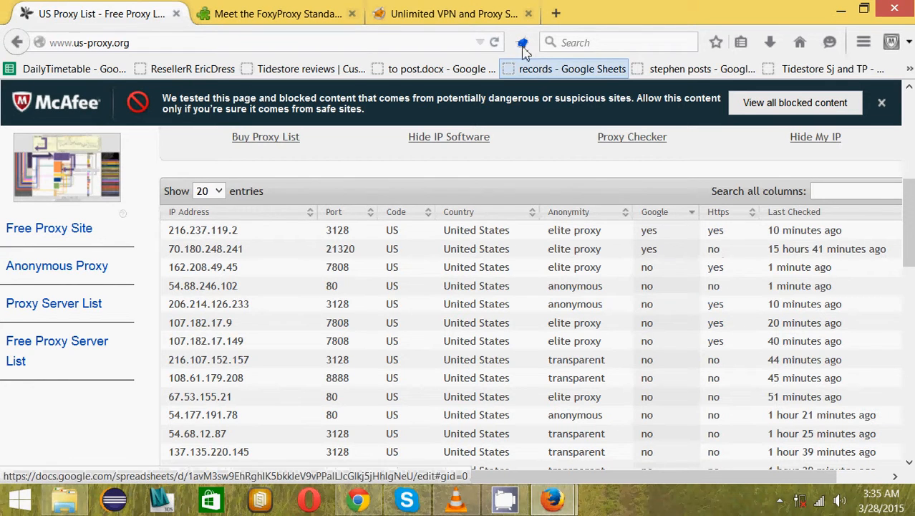
pyautogui.moveTo(558, 14)
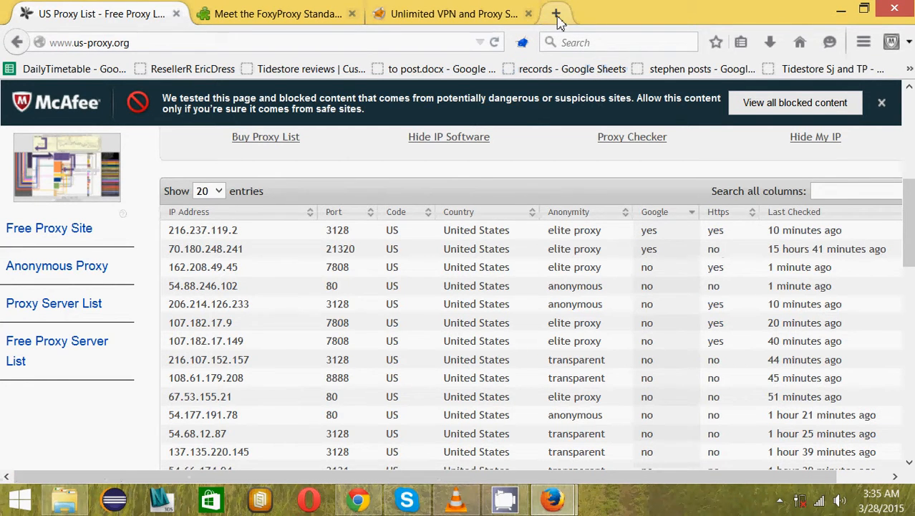
pyautogui.click(556, 14)
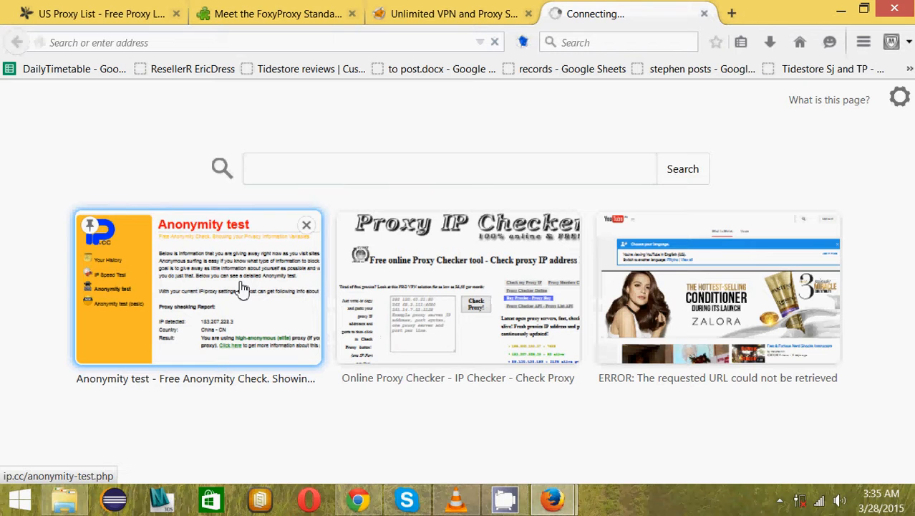
pyautogui.click(197, 286)
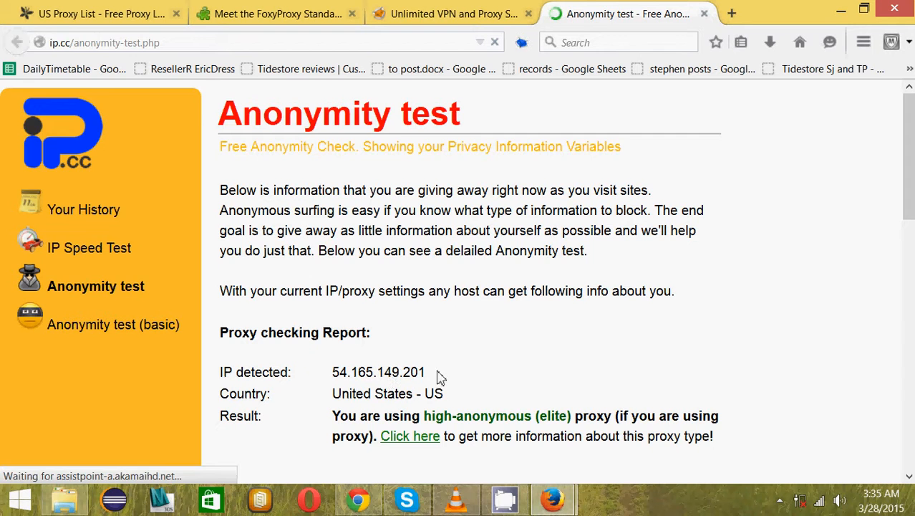
pyautogui.scroll(-3)
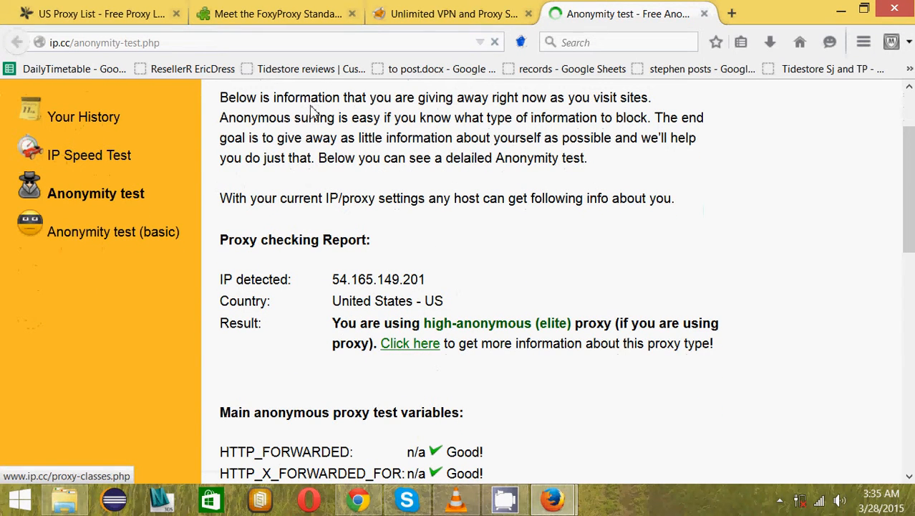
pyautogui.scroll(-3)
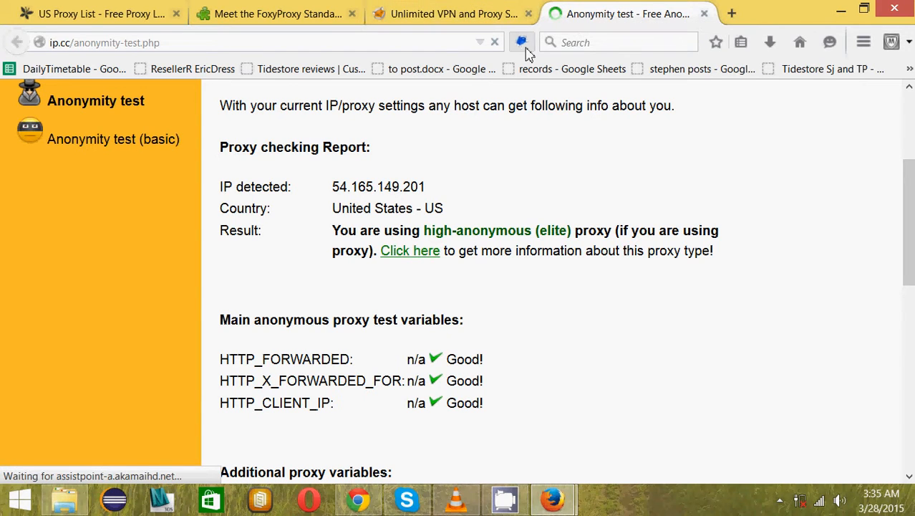
pyautogui.click(521, 42)
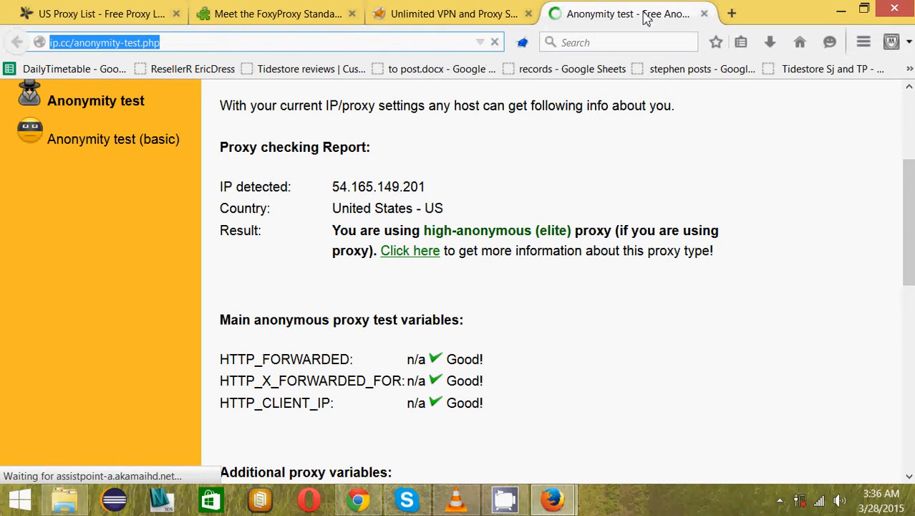
pyautogui.moveTo(470, 5)
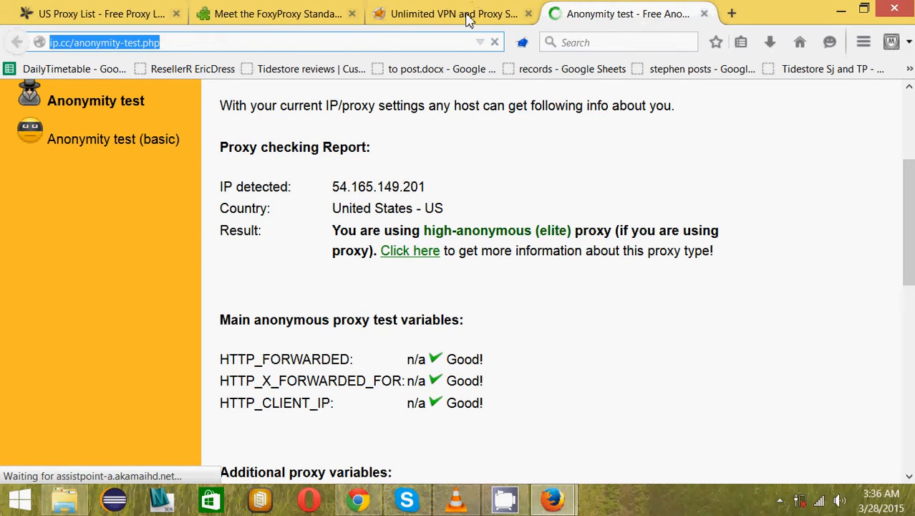
pyautogui.moveTo(433, 29)
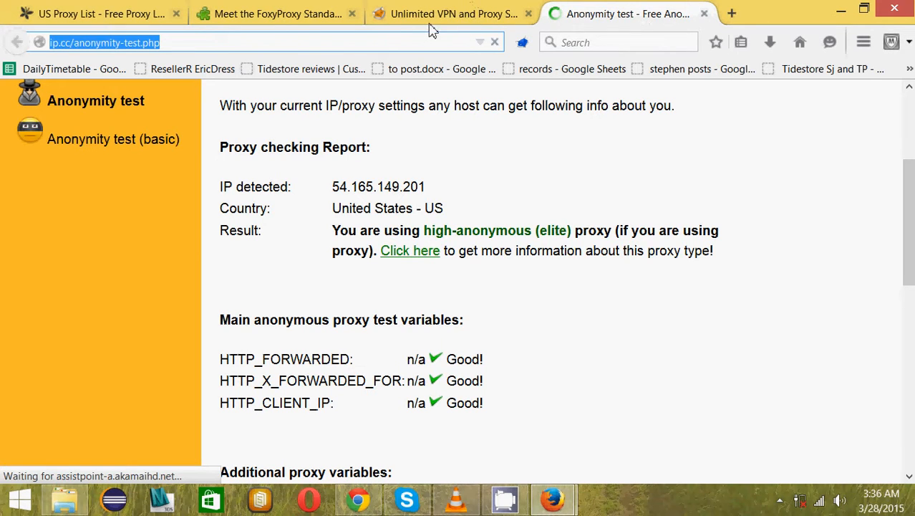
pyautogui.moveTo(433, 69)
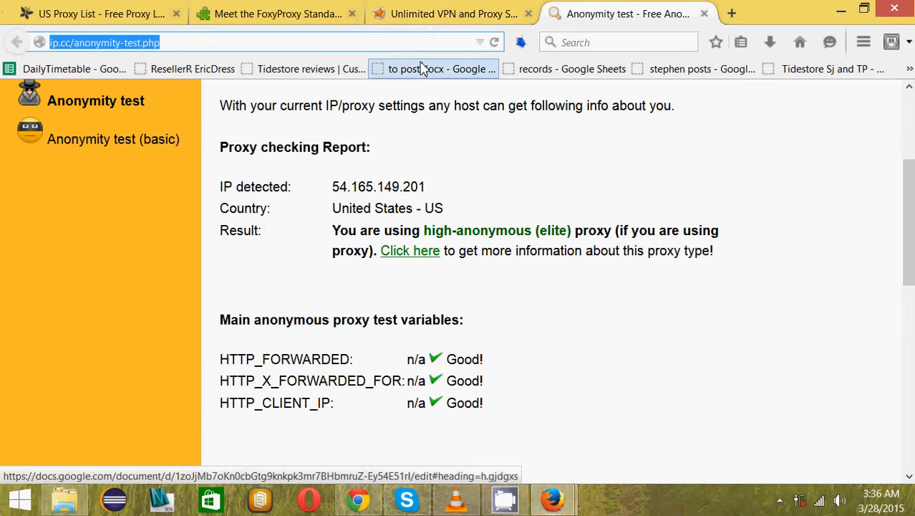
# Step: Load ip.cc/anonymity-test.php in the FoxyProxy tab and close the duplicate anonymity test tab
pyautogui.click(451, 14)
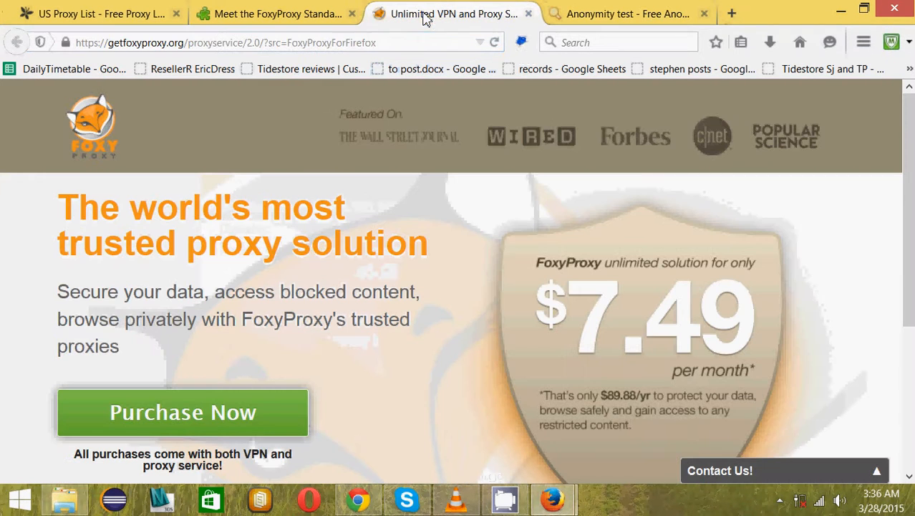
pyautogui.write('v')
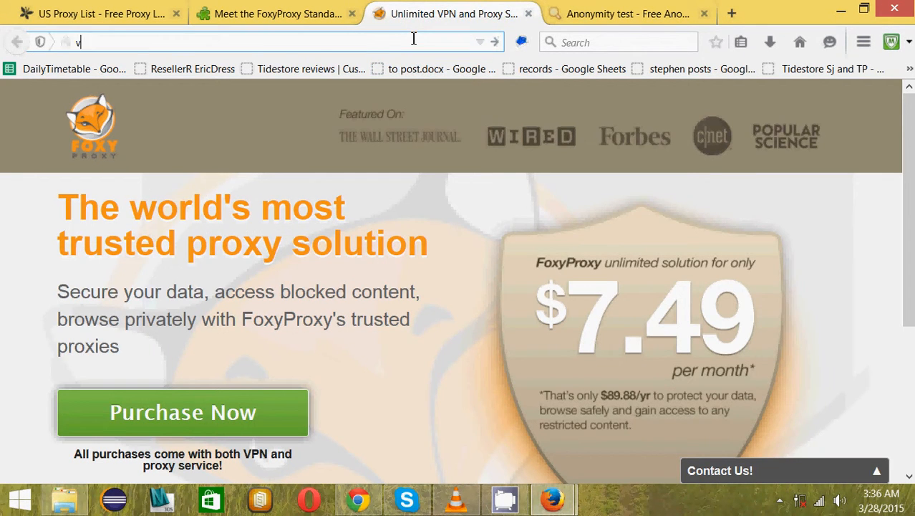
pyautogui.press('Backspace')
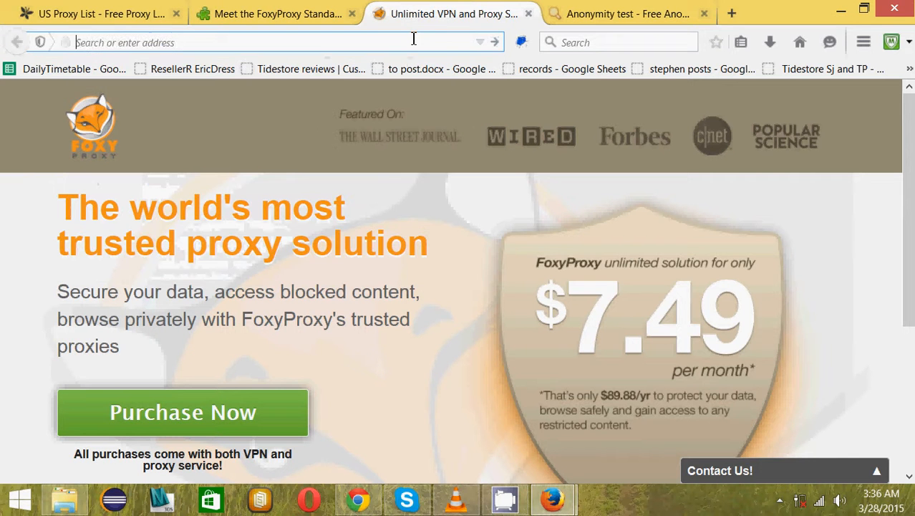
pyautogui.write('ip.cc/anonymity-test.php')
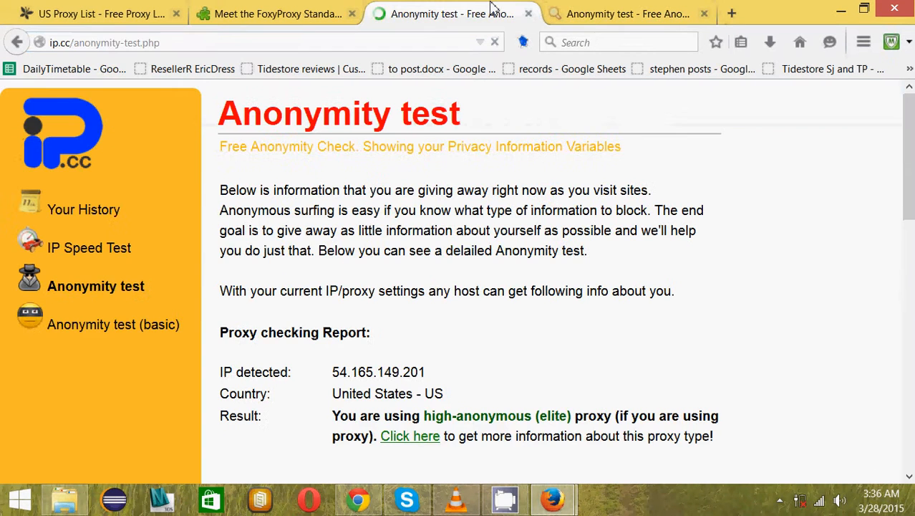
pyautogui.click(627, 14)
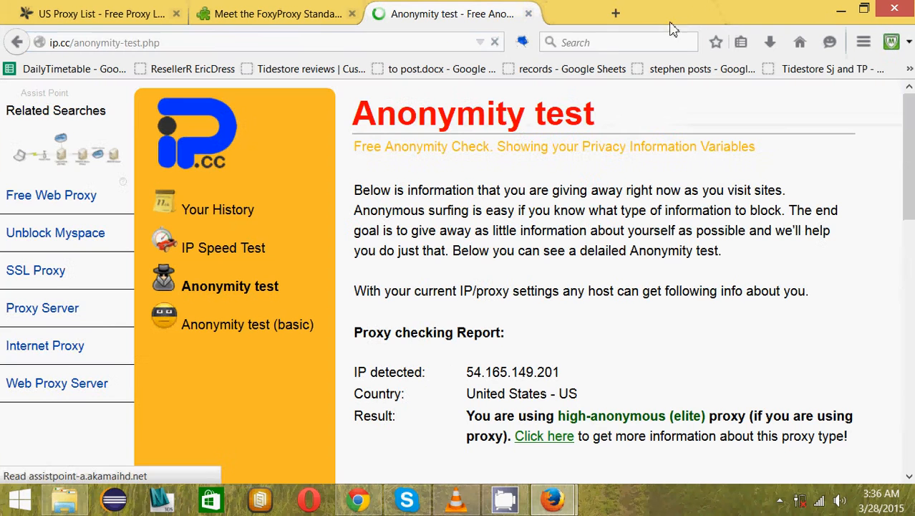
pyautogui.click(521, 41)
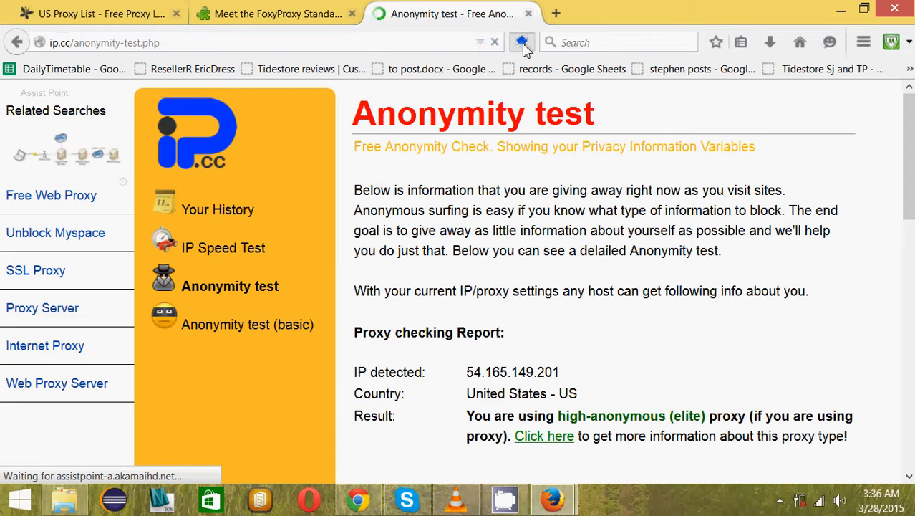
# Step: Review the FoxyProxy options, then set FoxyProxy to use proxy 'Linderson1' for all URLs
pyautogui.click(521, 41)
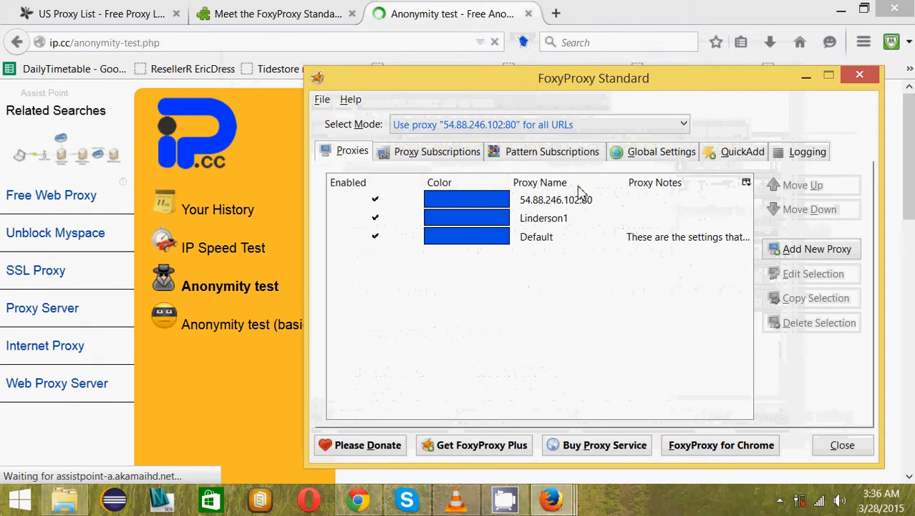
pyautogui.moveTo(593, 78); pyautogui.dragTo(566, 348)
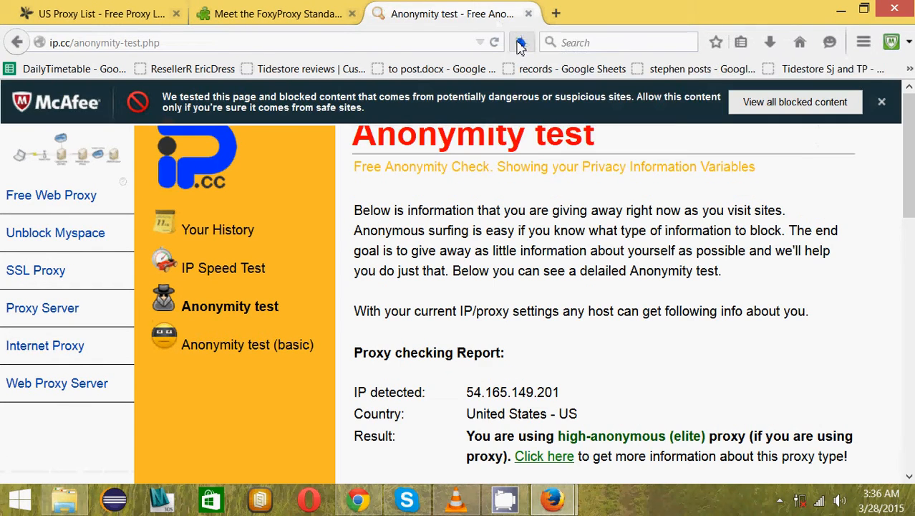
pyautogui.click(522, 42)
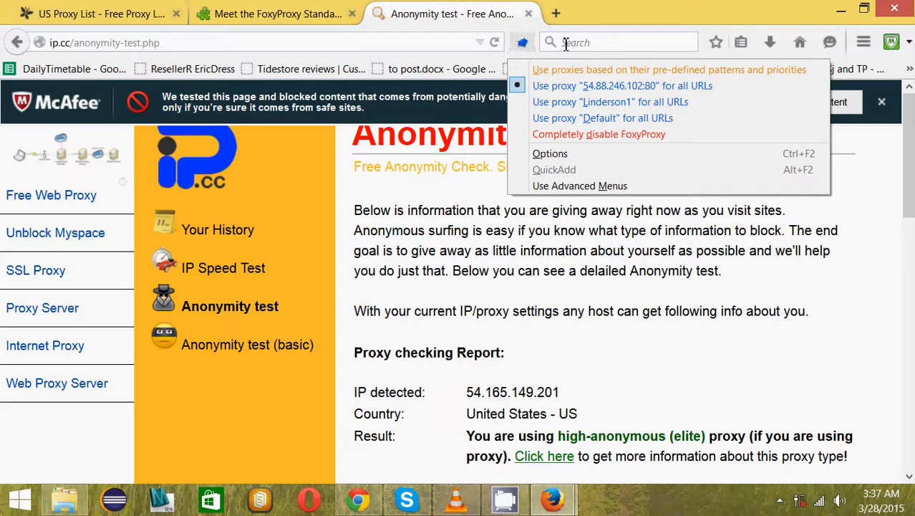
pyautogui.moveTo(610, 100)
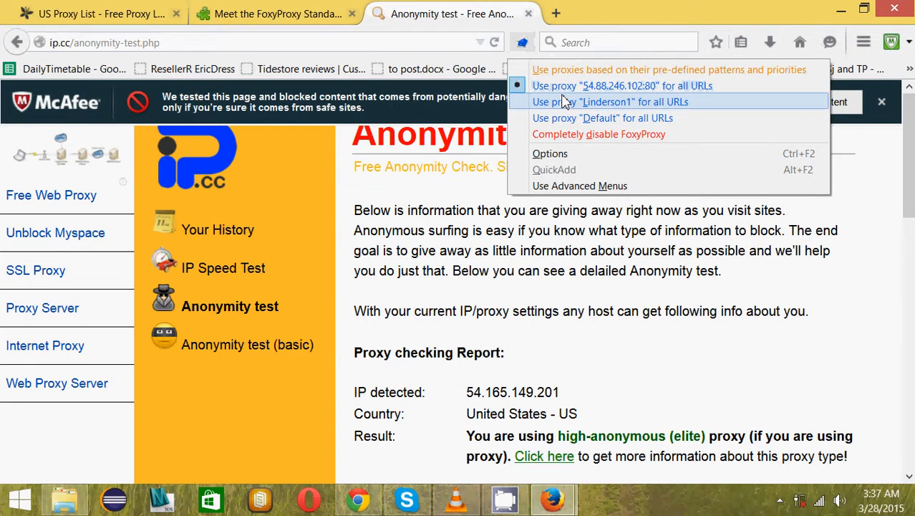
pyautogui.click(556, 15)
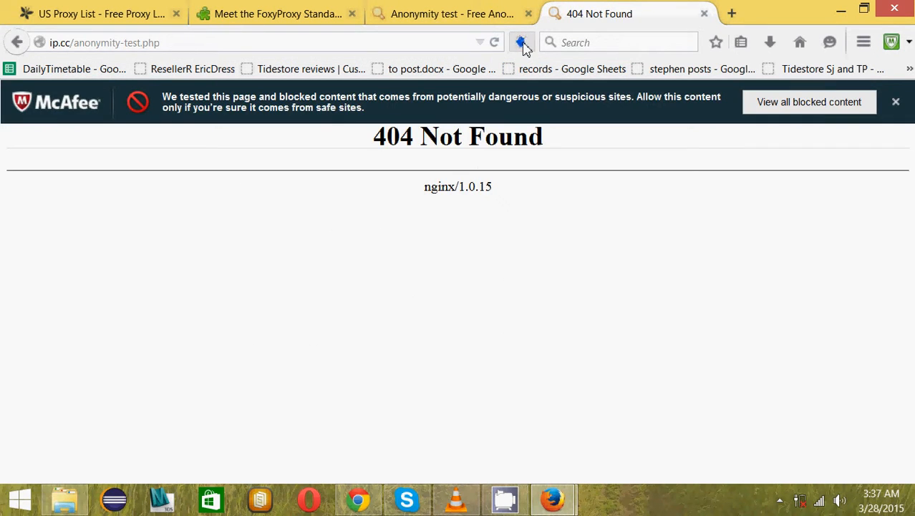
# Step: Return to the earlier Anonymity test tab showing 54.165.149.201 as an elite proxy
pyautogui.click(522, 43)
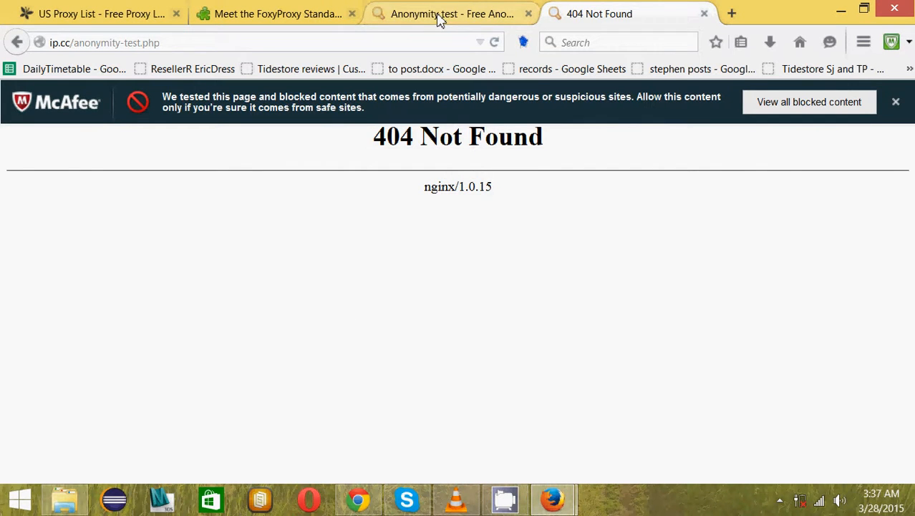
pyautogui.click(451, 14)
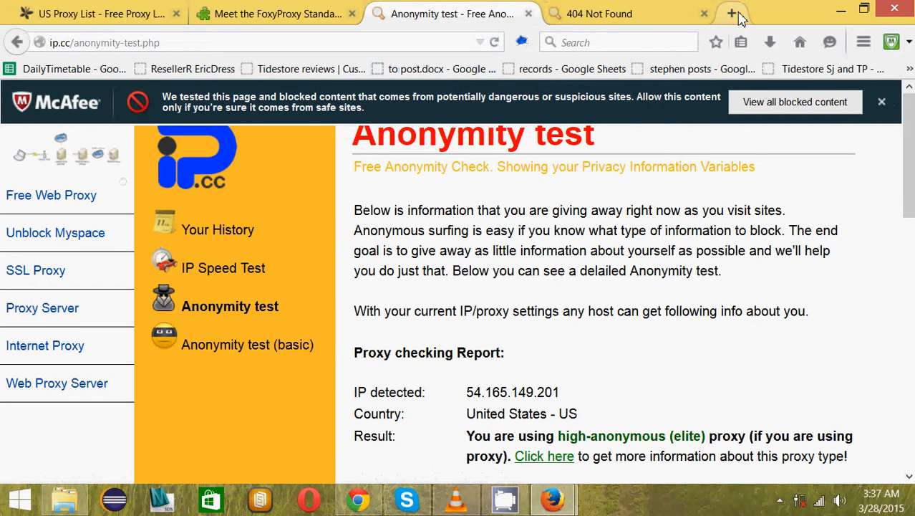
# Step: Launch the Online Proxy Checker in a new tab, landing on a Barracuda Malware Removal page
pyautogui.click(730, 15)
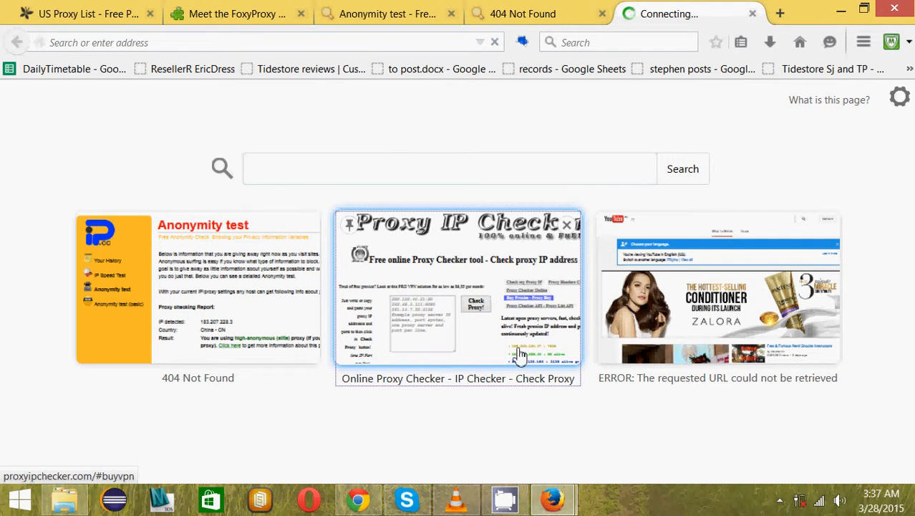
pyautogui.click(458, 289)
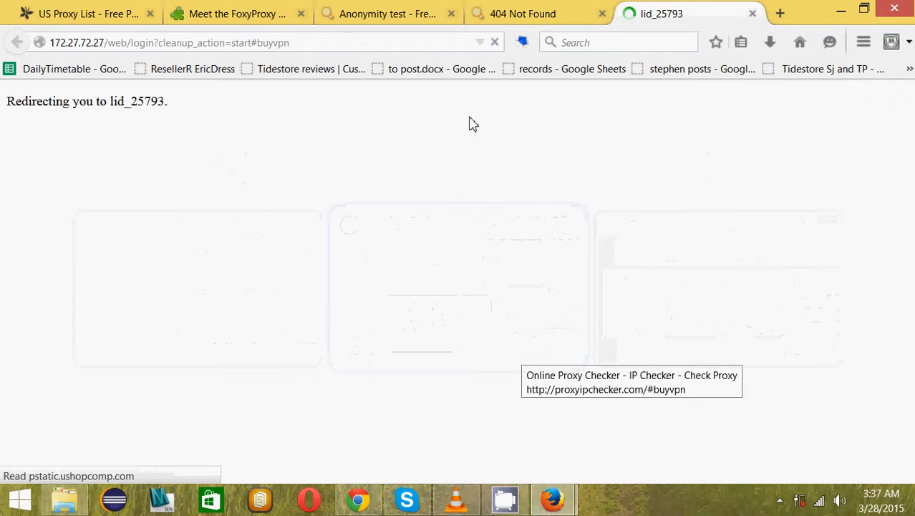
pyautogui.moveTo(361, 182)
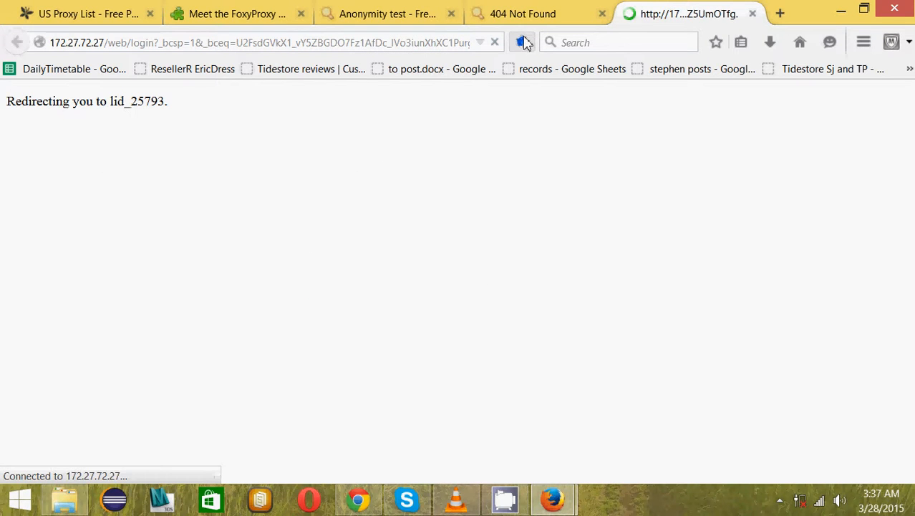
pyautogui.click(523, 42)
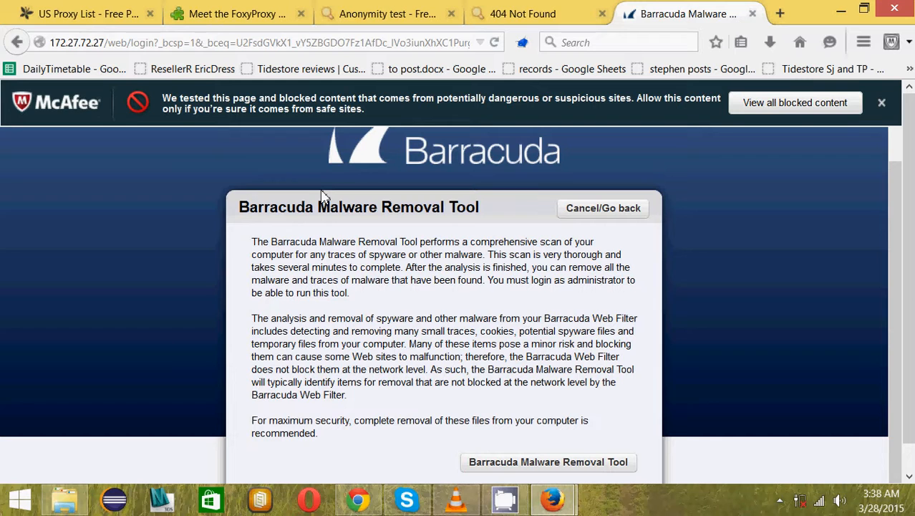
pyautogui.moveTo(346, 79)
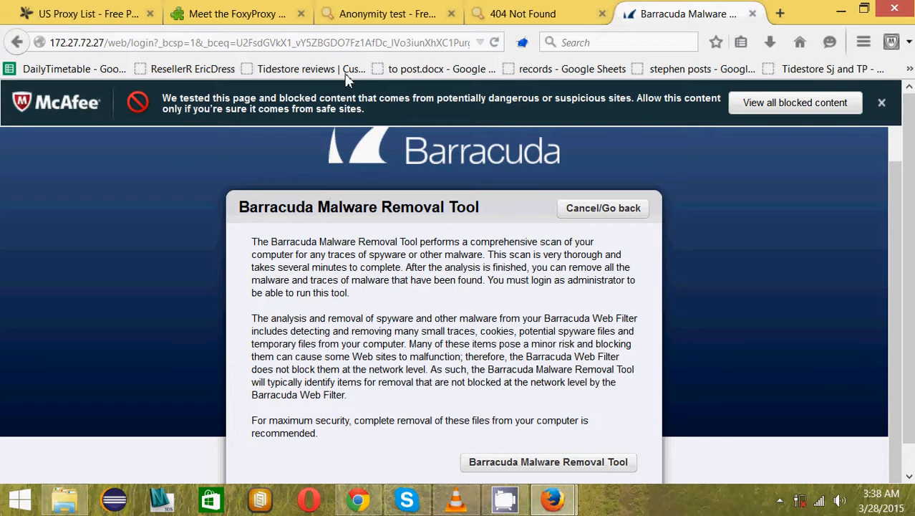
pyautogui.moveTo(450, 14)
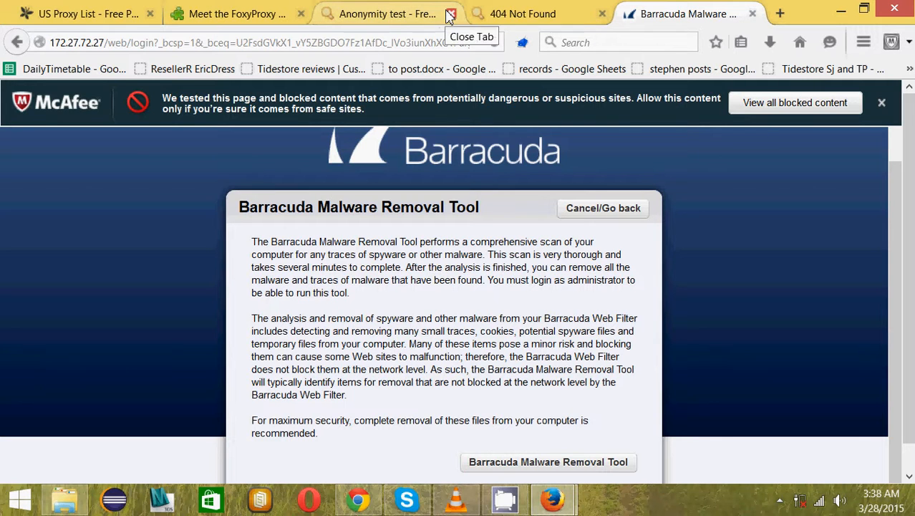